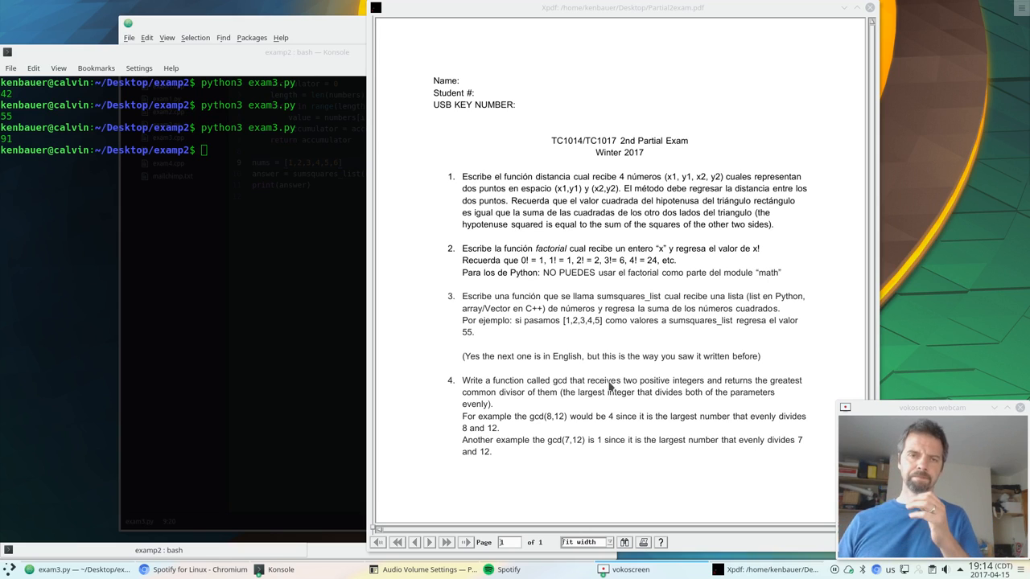
pyautogui.moveTo(607, 378)
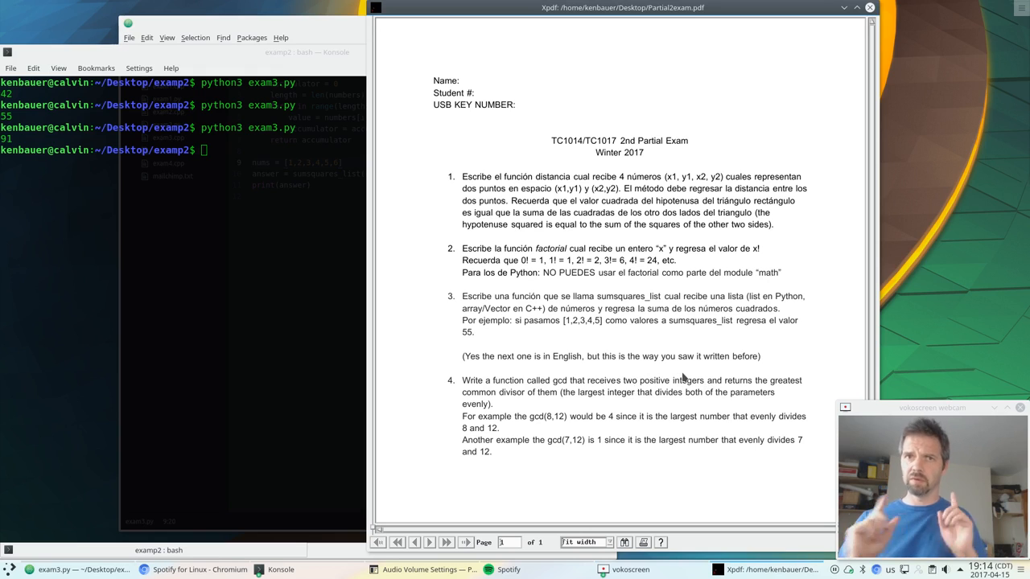
pyautogui.moveTo(678, 374)
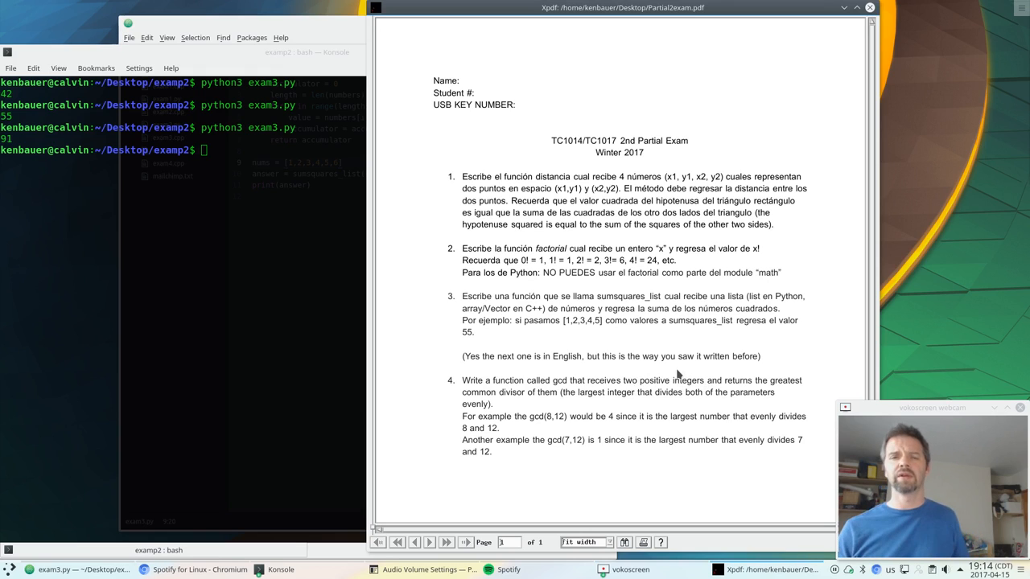
pyautogui.moveTo(649, 360)
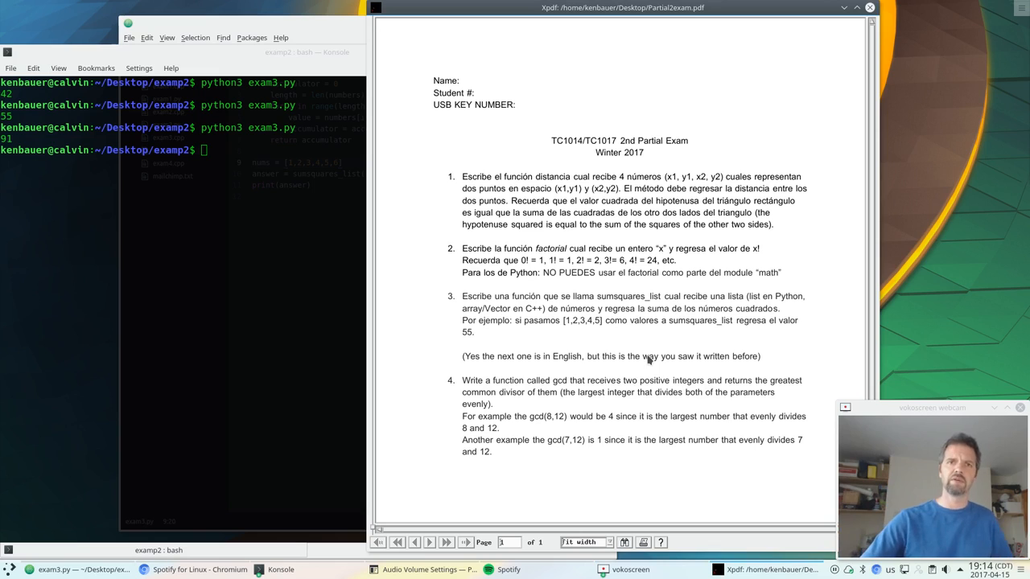
pyautogui.moveTo(608, 337)
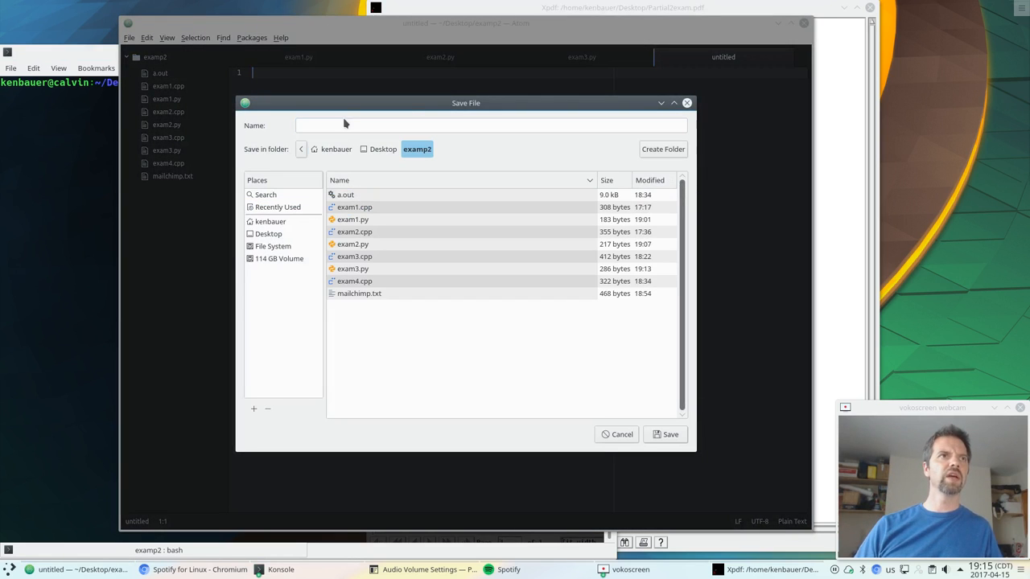
# - Name the new file exam4.py and save it in the examp2 folder
pyautogui.write('exam4.py')
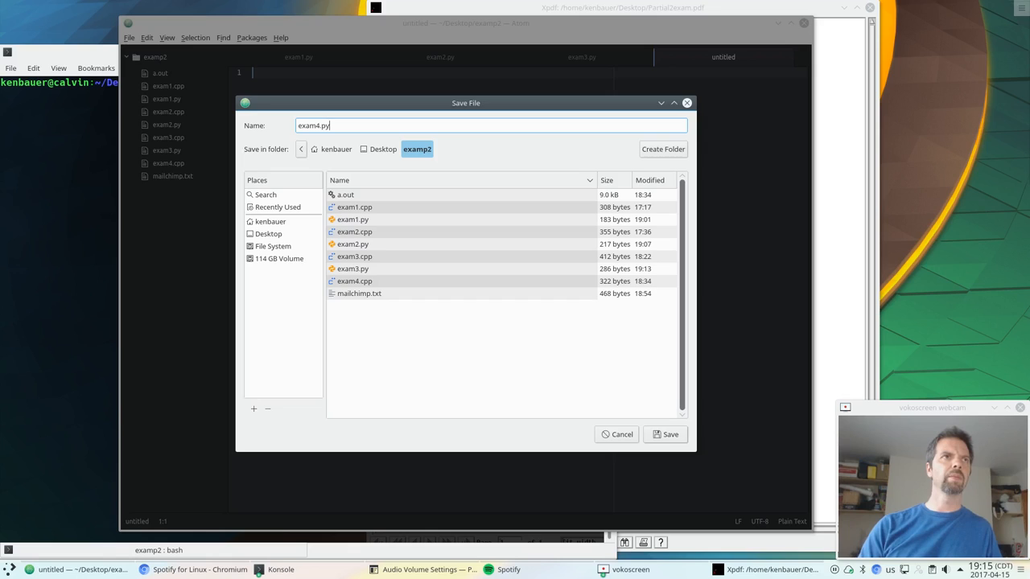
pyautogui.click(665, 434)
pyautogui.write('def gcd')
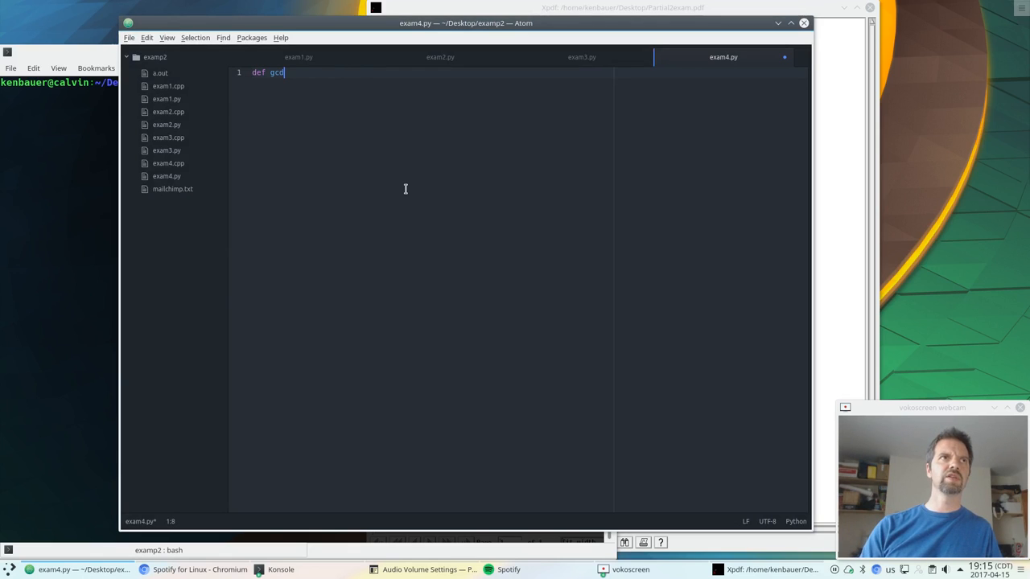
# - Write a gcd(a,b) stub that computes minimum = min(a,b) and returns 42
pyautogui.write('(a,b):')
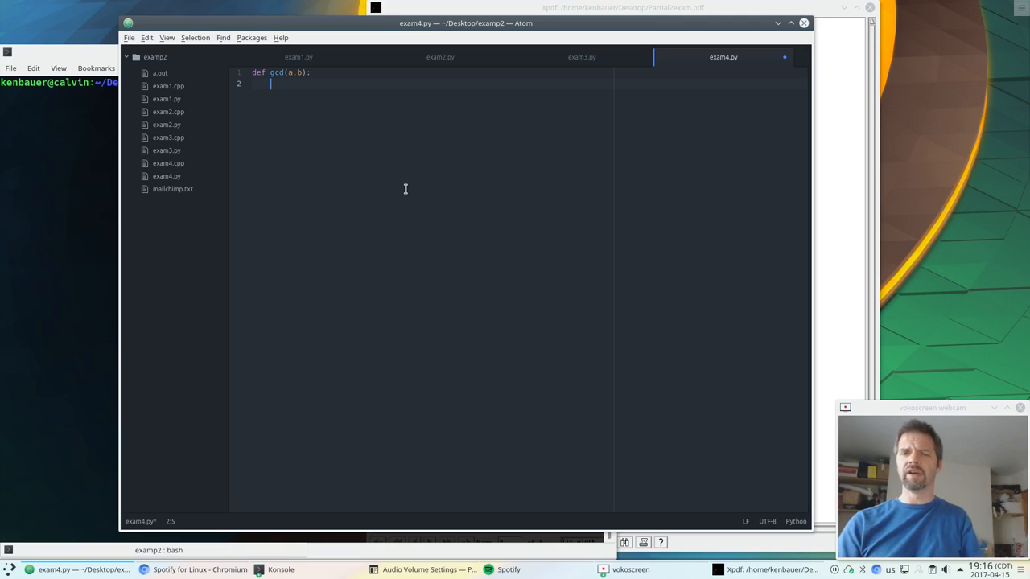
pyautogui.write('minimum = min(a,b')
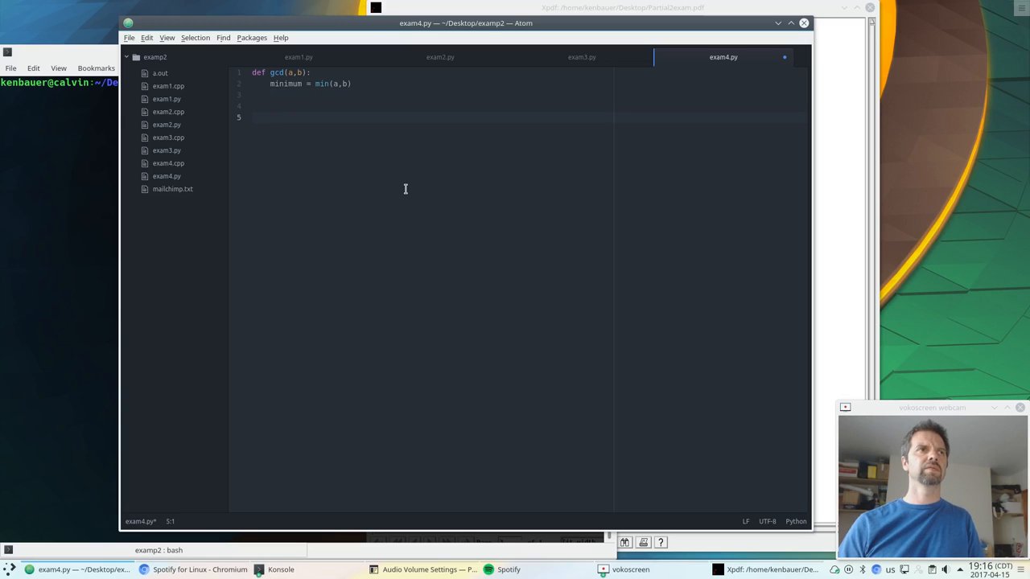
pyautogui.write('return 42')
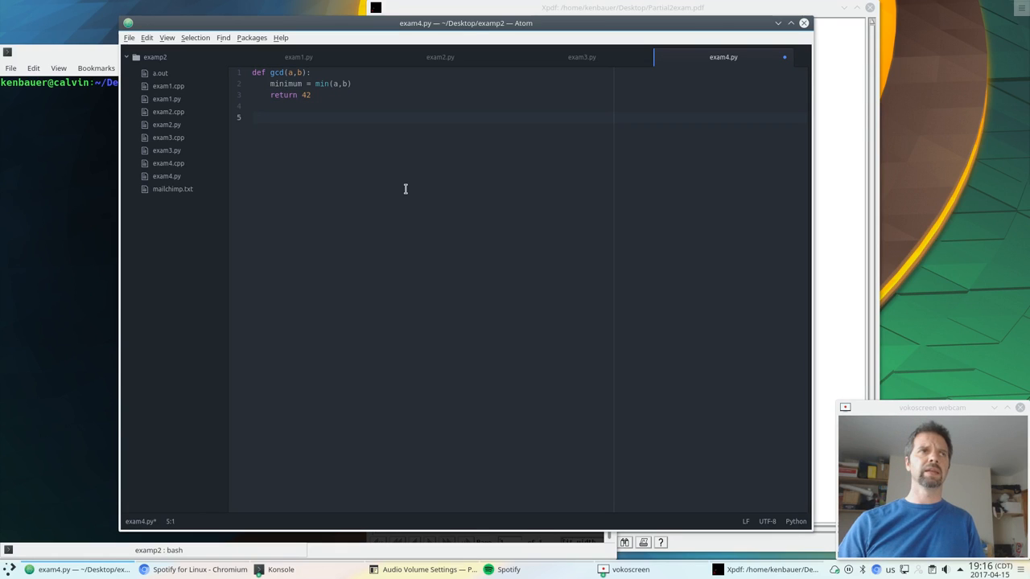
# - Call gcd(8,24) into answer and print(answer)
pyautogui.write('answer =')
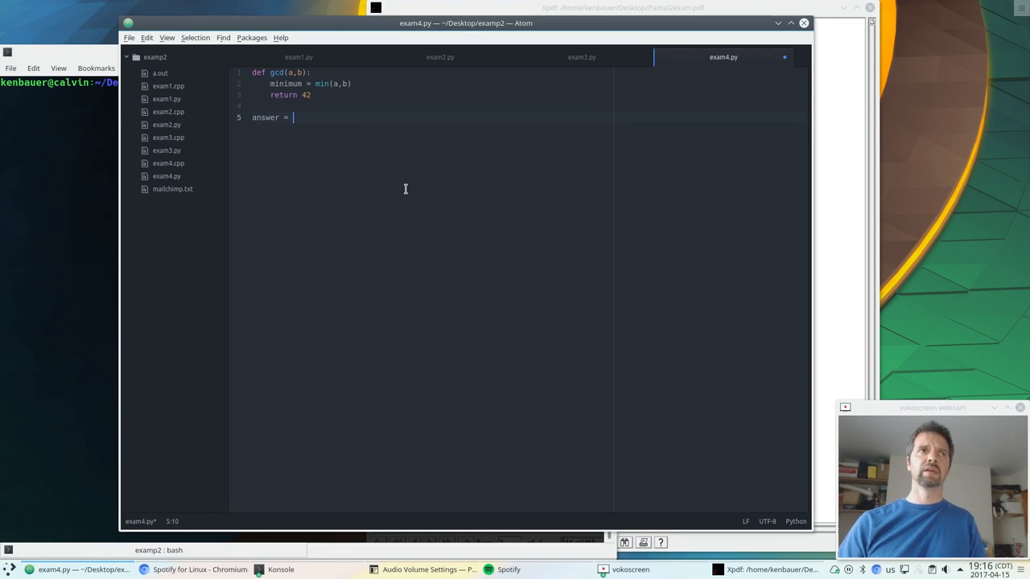
pyautogui.write('gcd(8,')
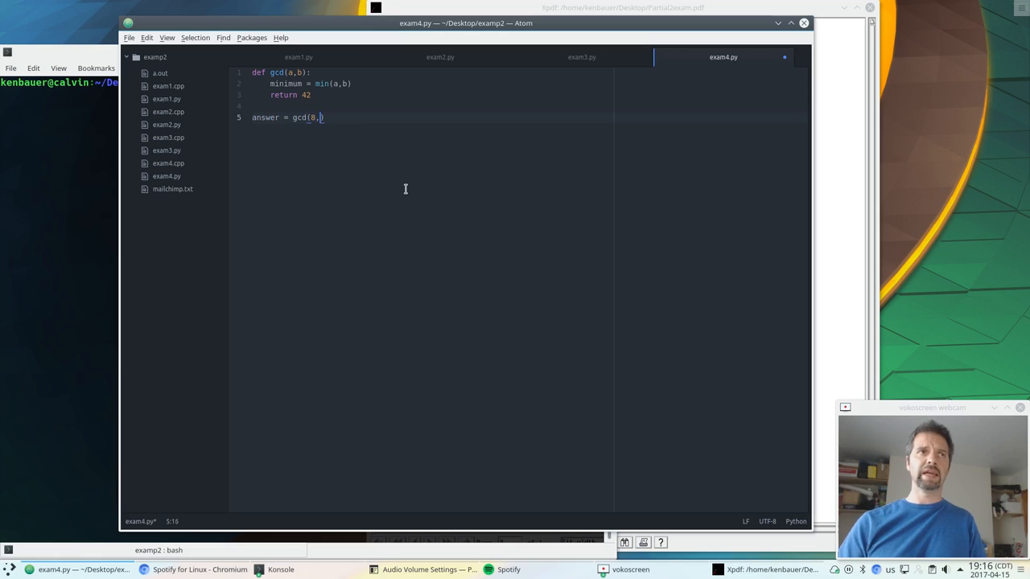
pyautogui.write('24)')
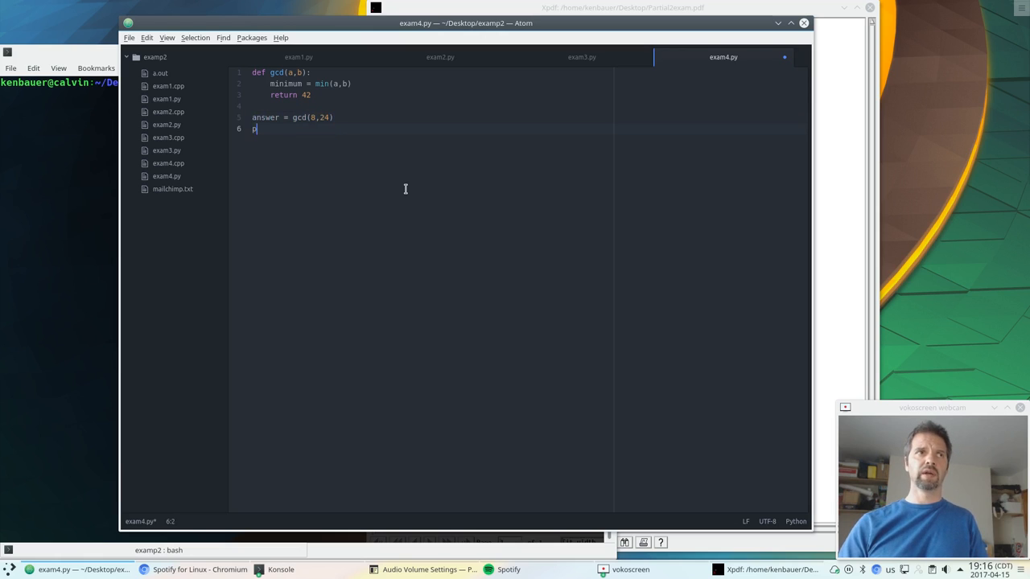
pyautogui.write('rin')
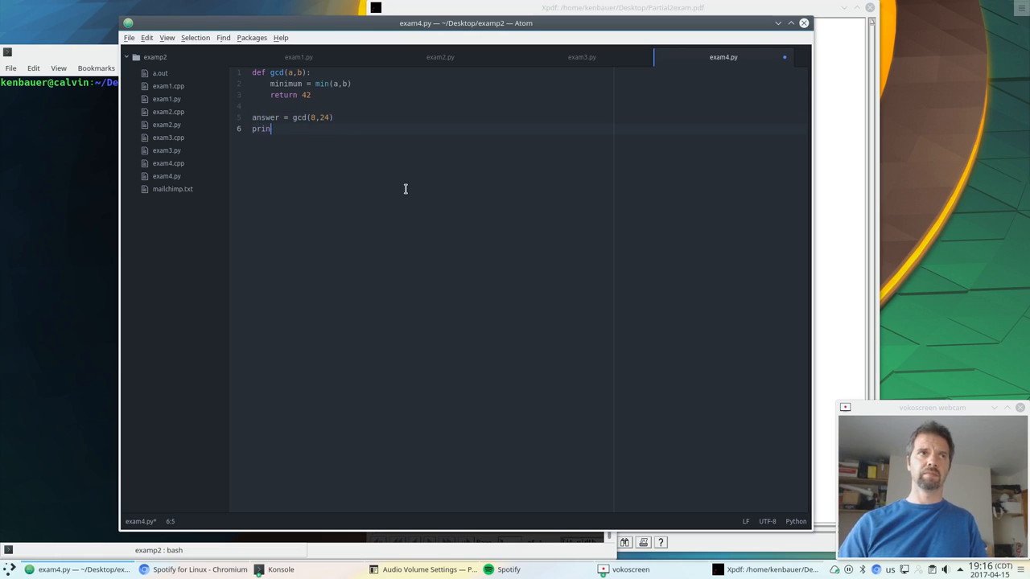
pyautogui.write('t(answer)')
pyautogui.click(60, 82)
pyautogui.write('py')
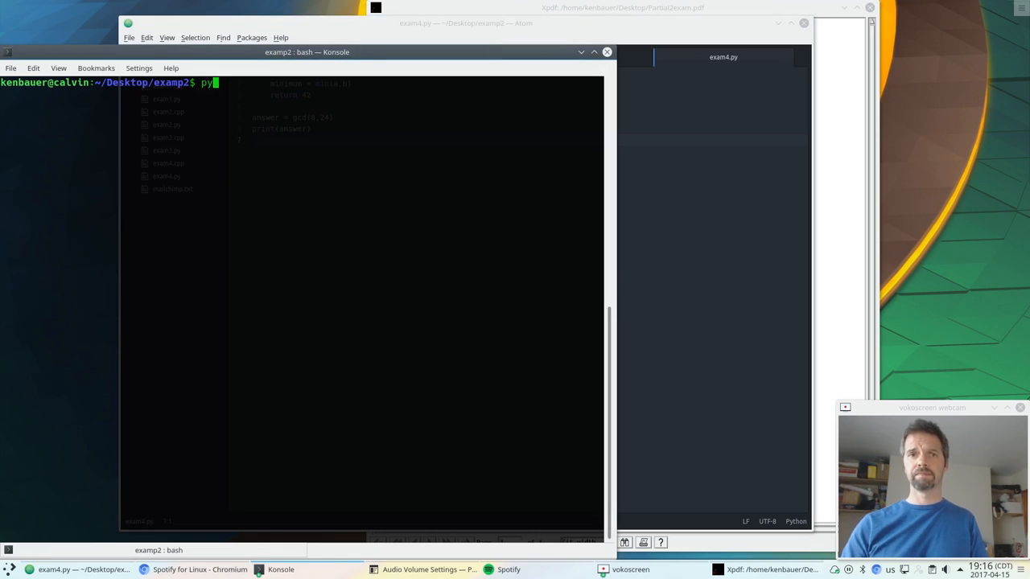
# - Run python3 exam4.py in Konsole, which prints 42
pyautogui.write('thon3 exam')
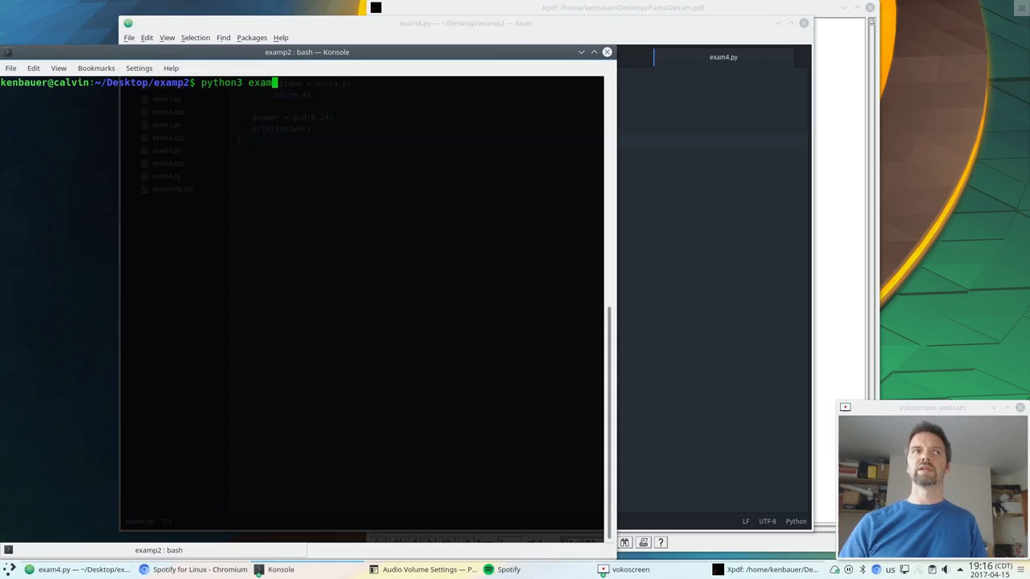
pyautogui.write('4.py')
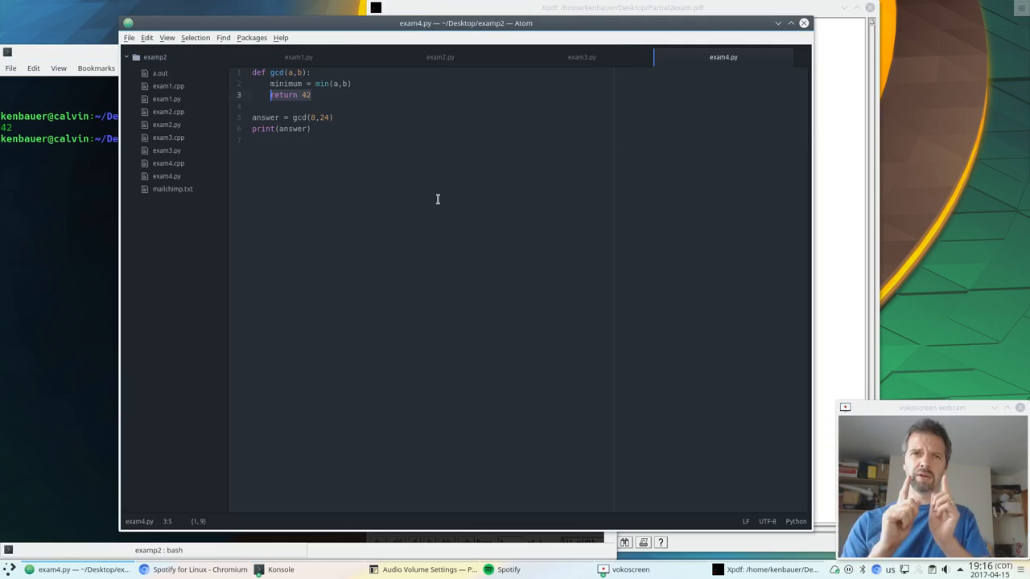
# - Start the loop-based gcd with a candidate variable and a for loop up to minimum
pyautogui.write('answer = 1')
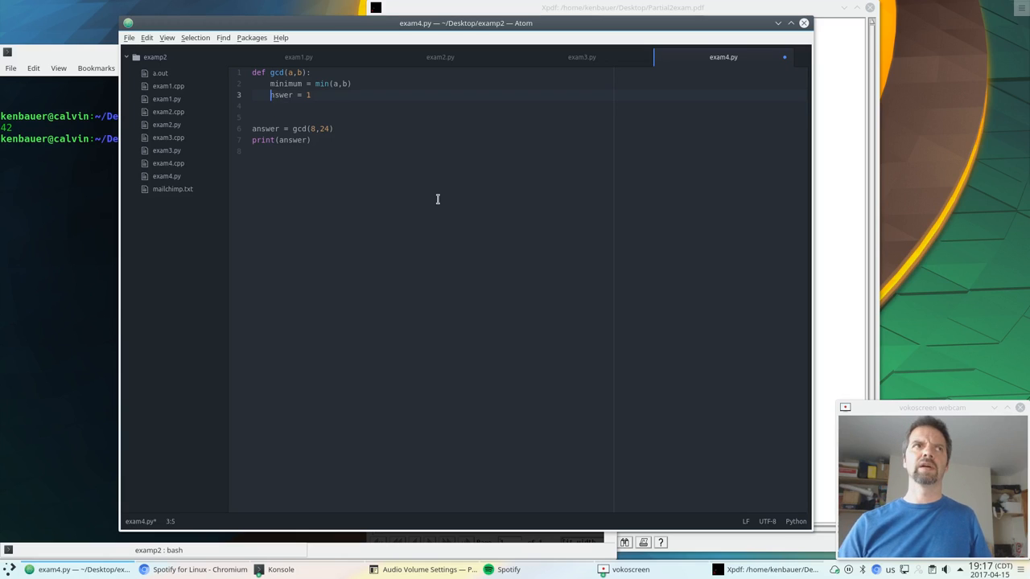
pyautogui.write('candidate')
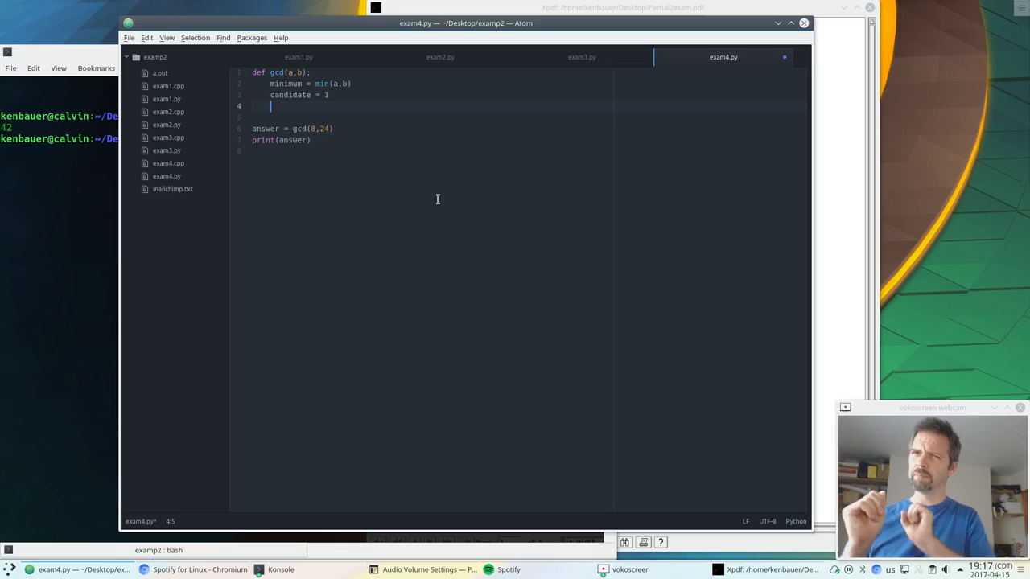
pyautogui.write('for value in range(2')
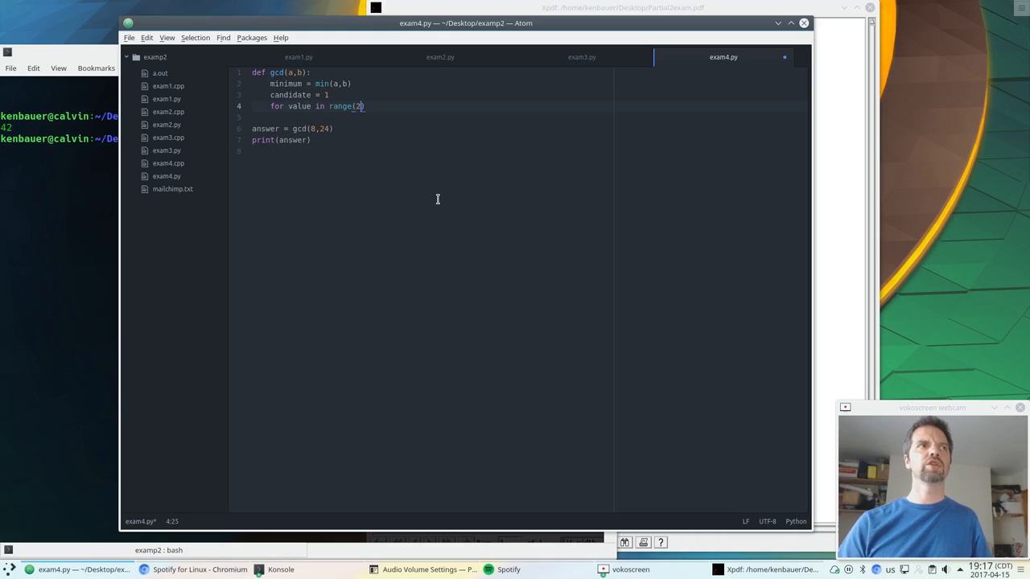
pyautogui.write(',minimum+1')
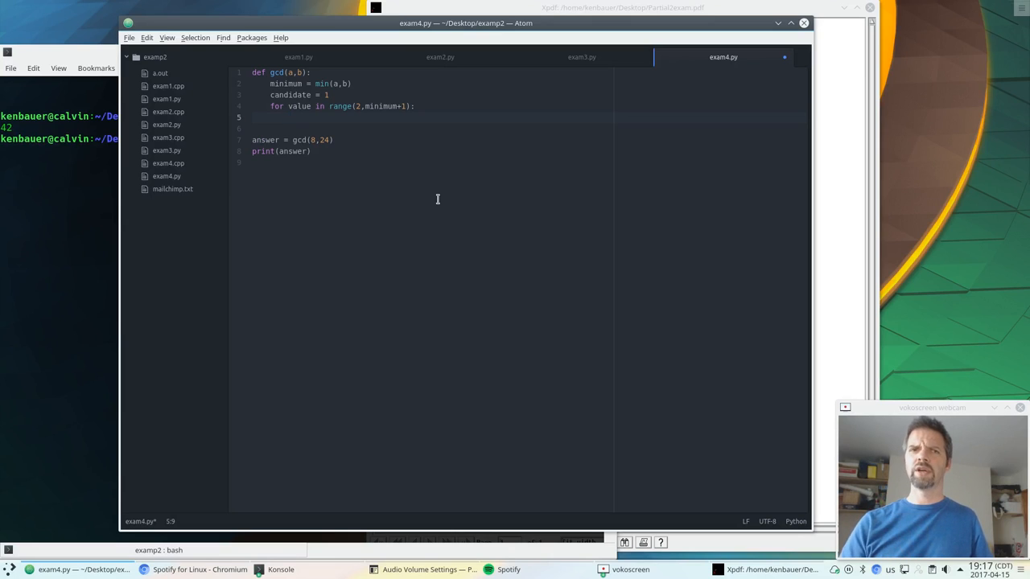
# - Set candidate to value when a % value and b % value are 0, then return candidate
pyautogui.write('if (a')
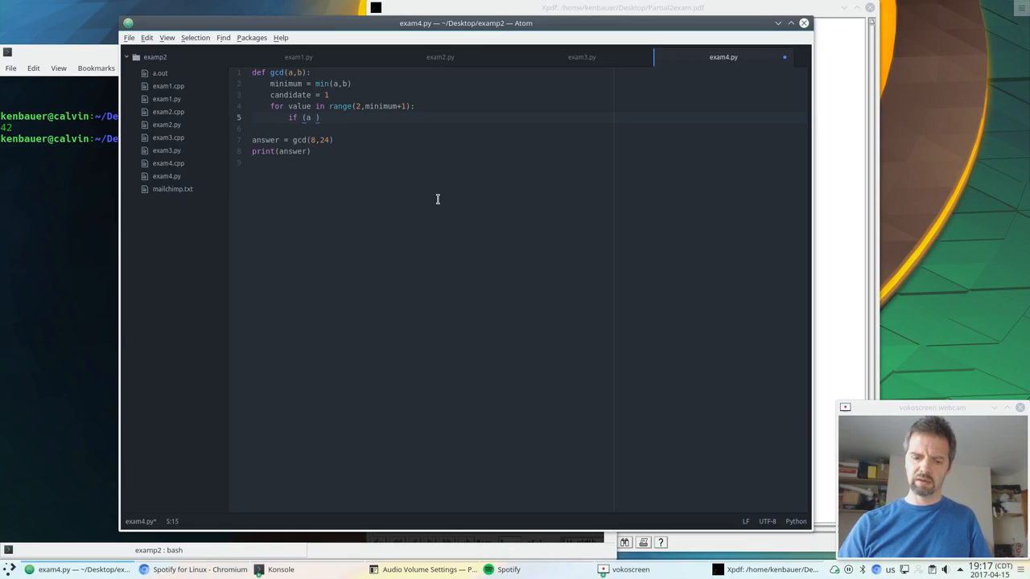
pyautogui.write('%')
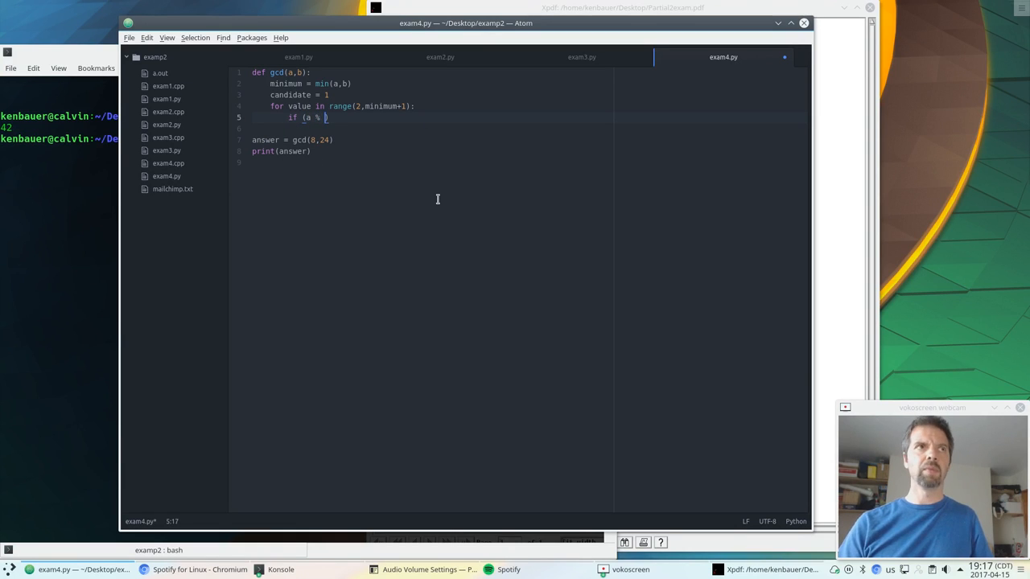
pyautogui.write('value == 0')
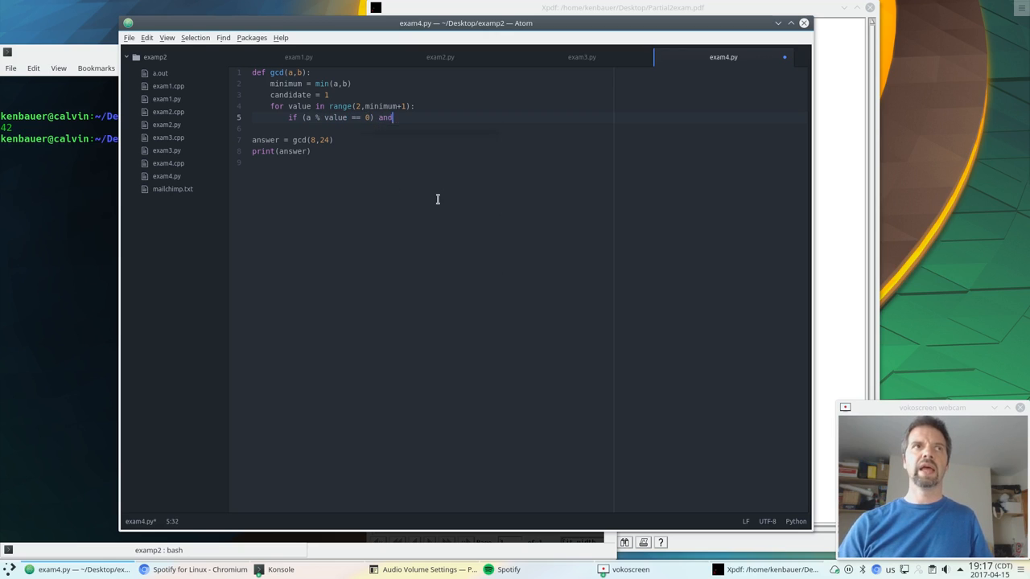
pyautogui.write('(b )')
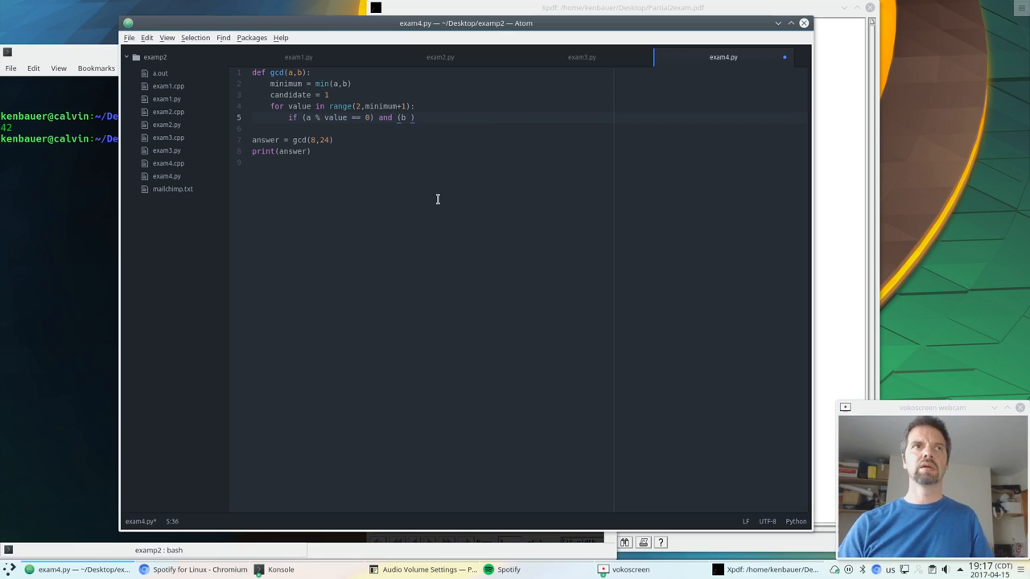
pyautogui.write('% value')
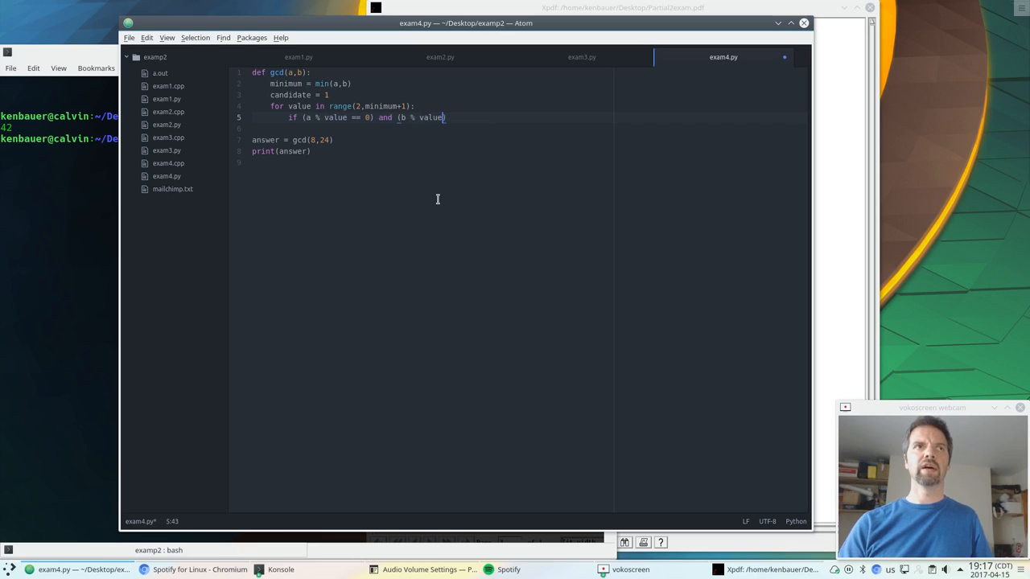
pyautogui.write('== 0)')
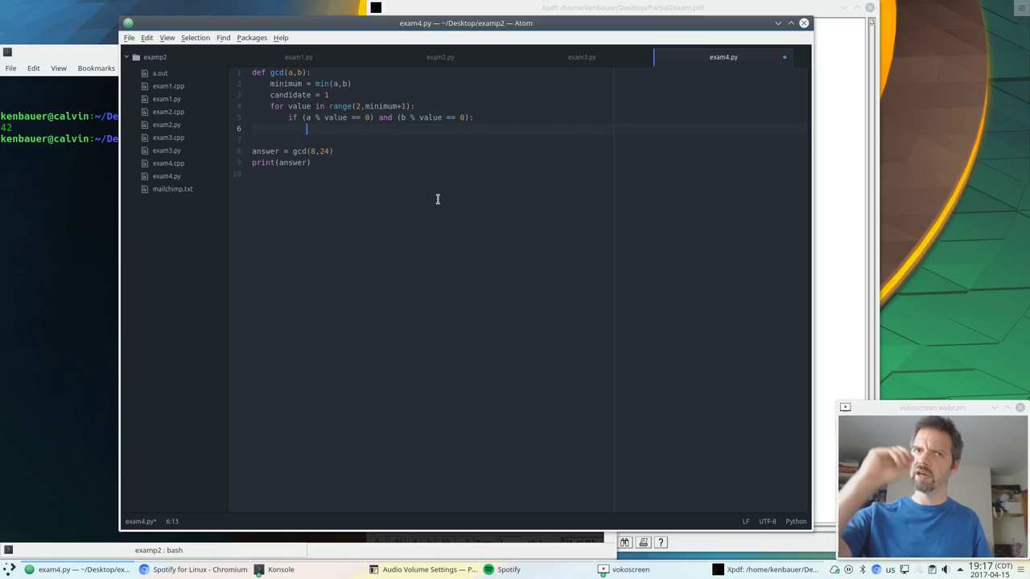
pyautogui.write('candidate =')
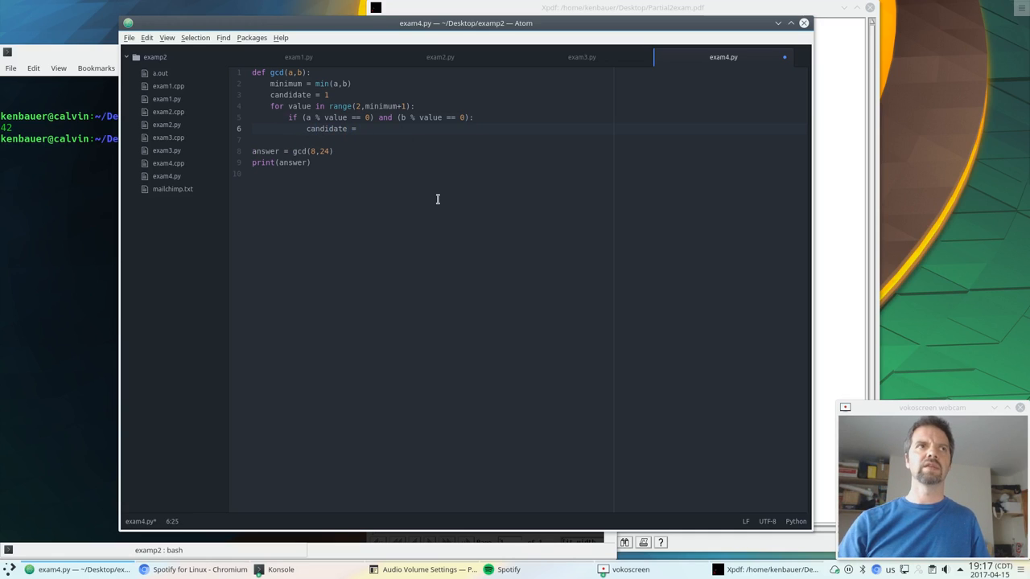
pyautogui.write('value')
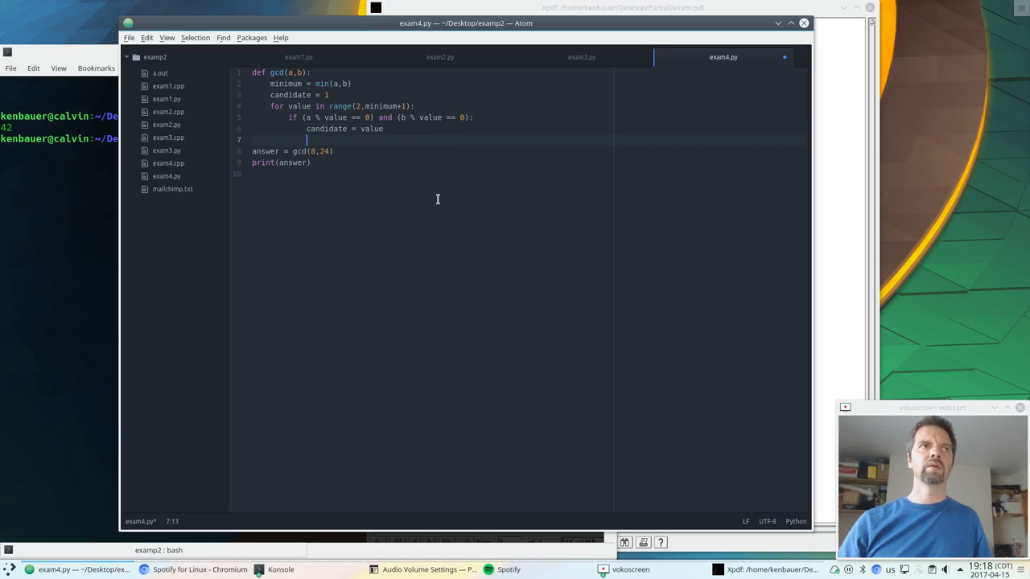
pyautogui.write('r')
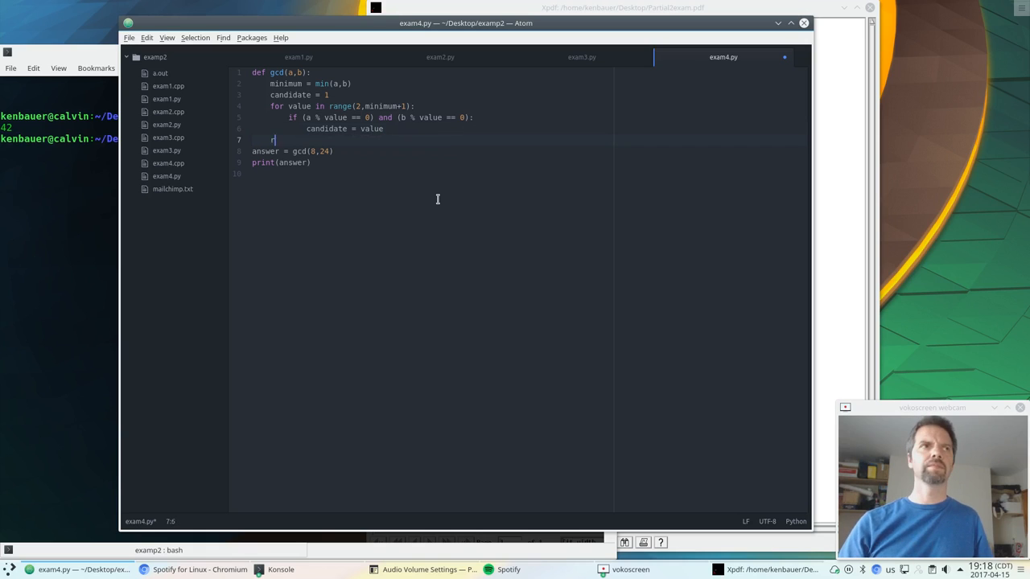
pyautogui.write('eturn candidate')
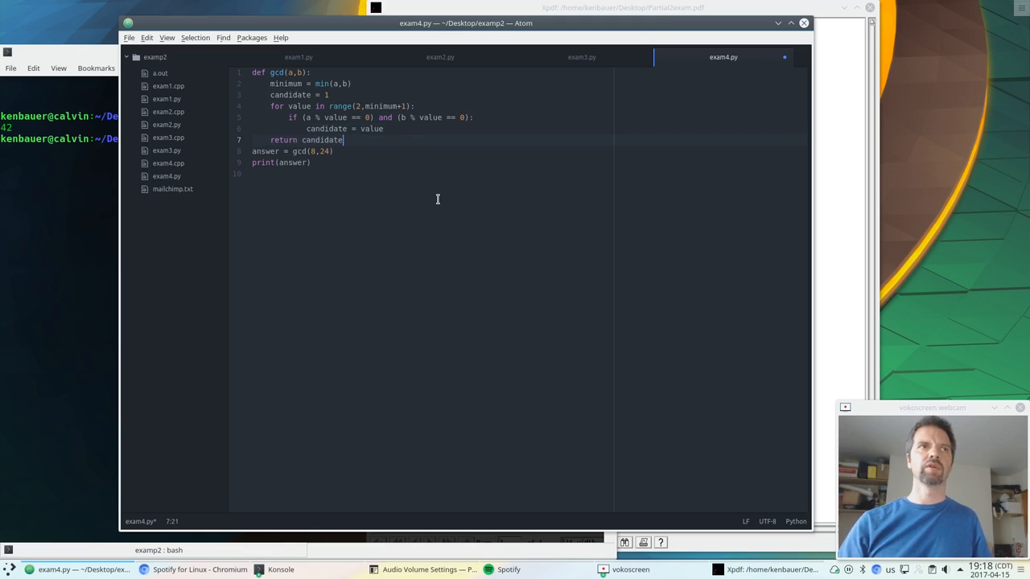
# - Save and test the loop gcd on several pairs, ending with gcd(16,44)
pyautogui.press('enter')
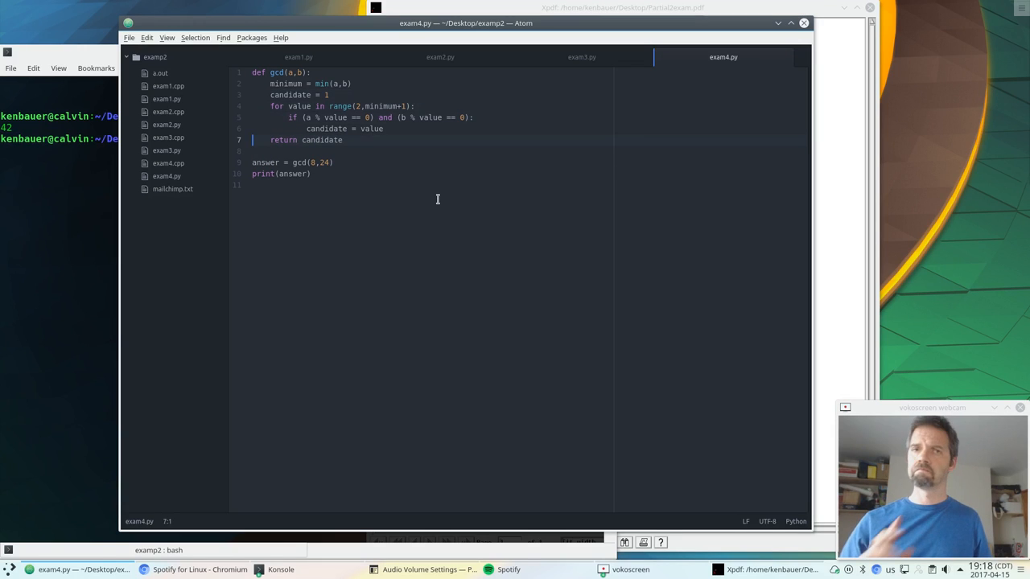
pyautogui.click(274, 106)
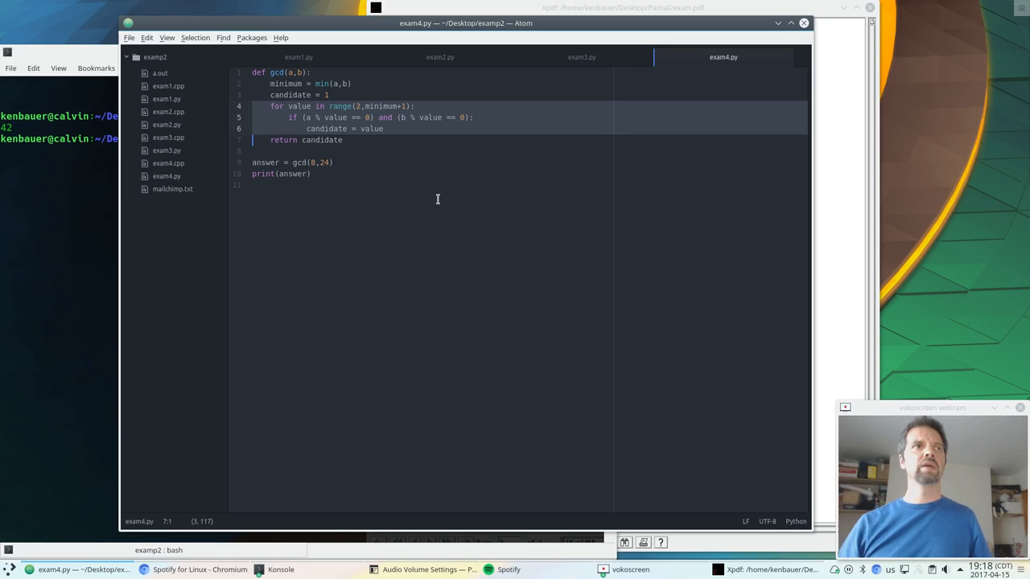
pyautogui.moveTo(417, 194)
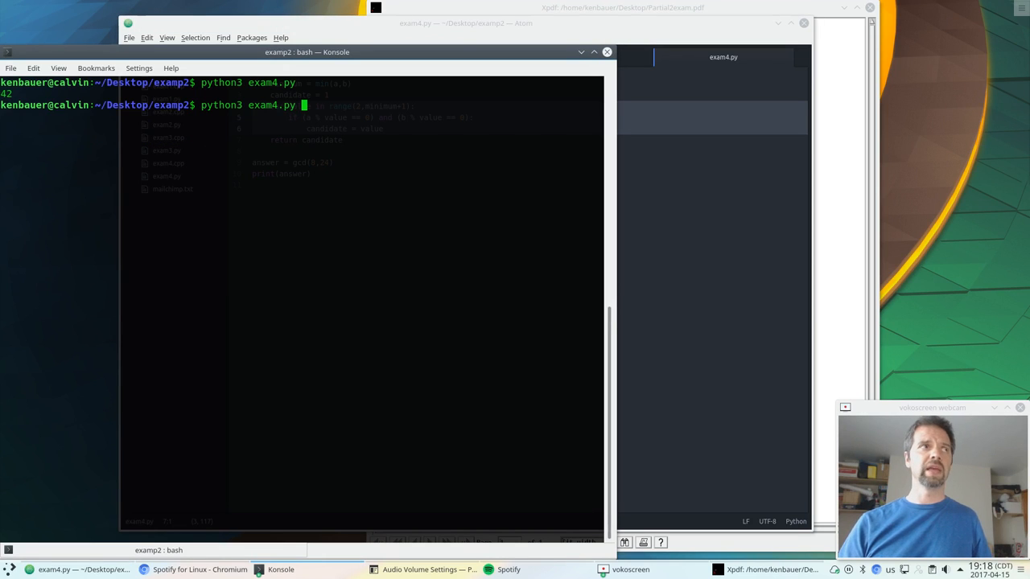
pyautogui.click(465, 23)
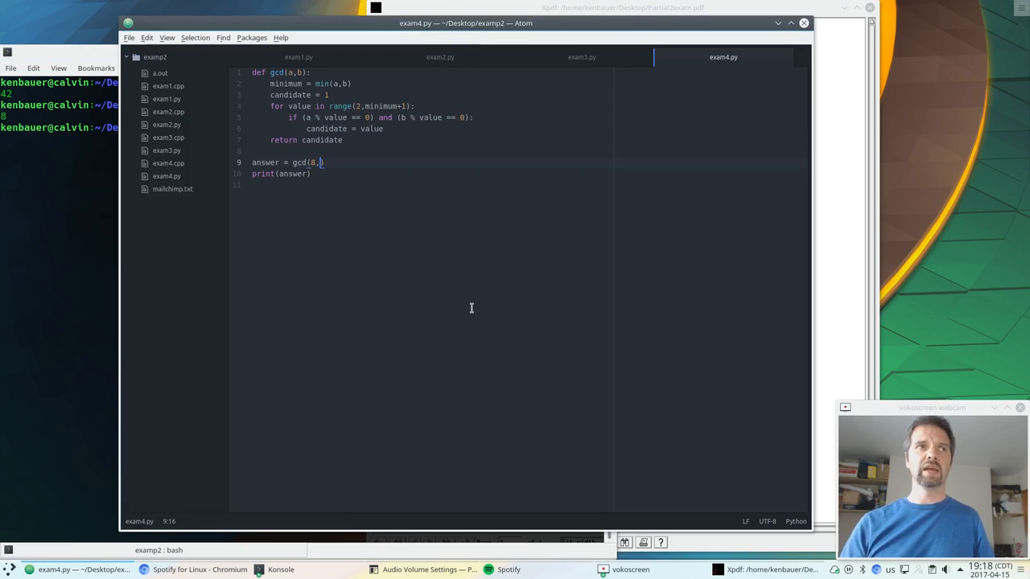
pyautogui.write('17')
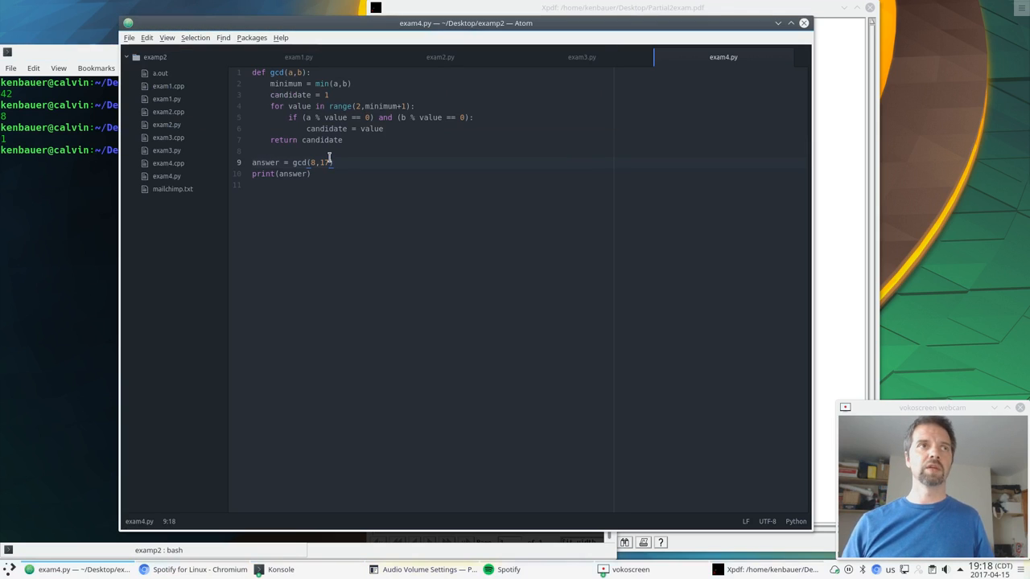
pyautogui.press('BackSpace')
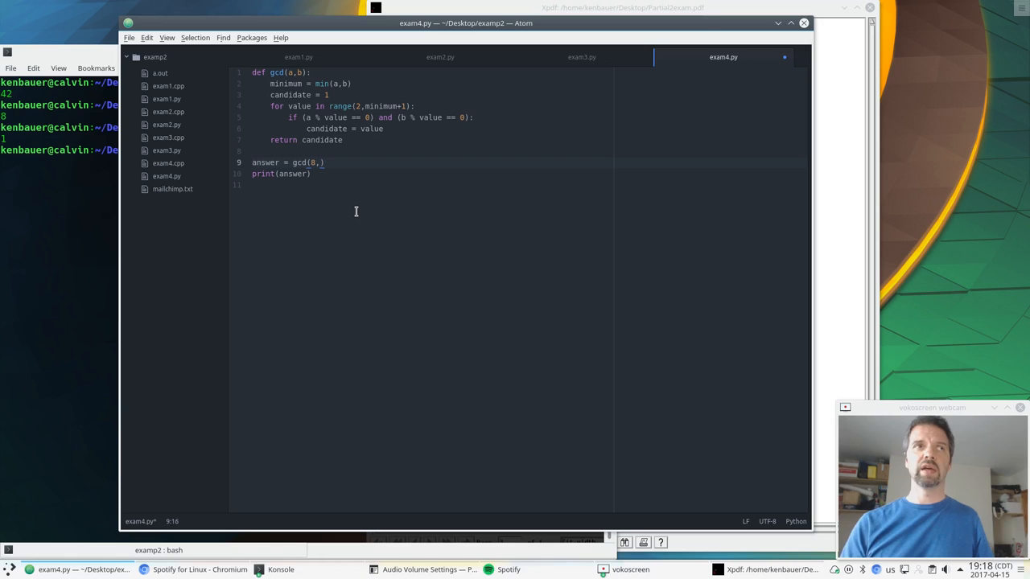
pyautogui.press('BackSpace')
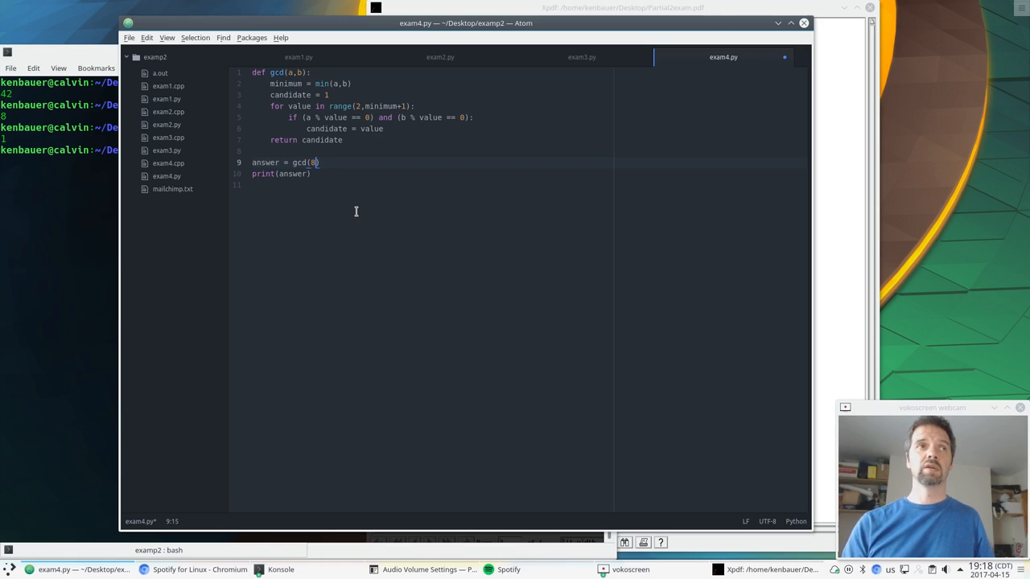
pyautogui.write('16,32')
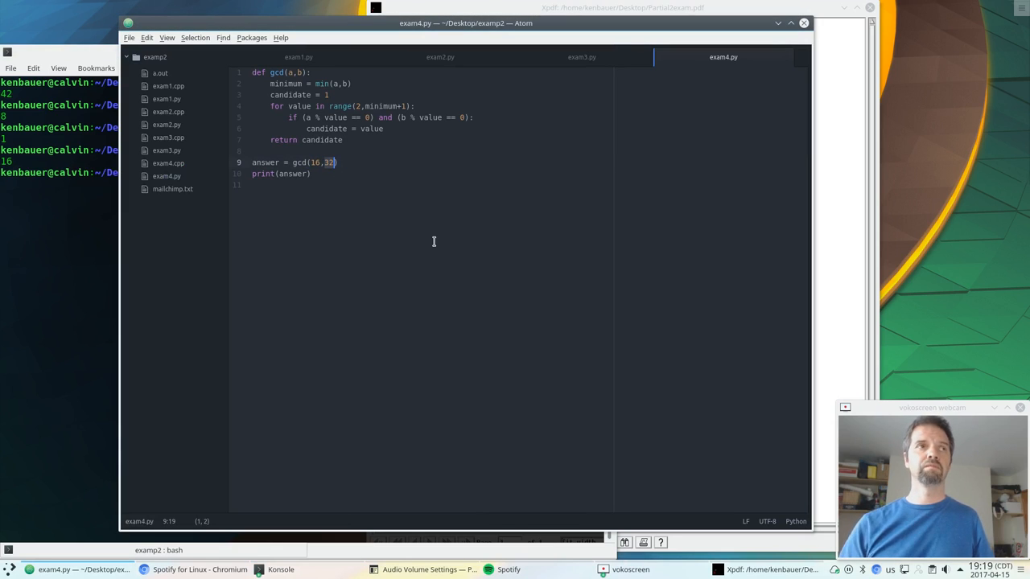
pyautogui.write('40')
pyautogui.click(60, 173)
pyautogui.write('python3 exam4.py')
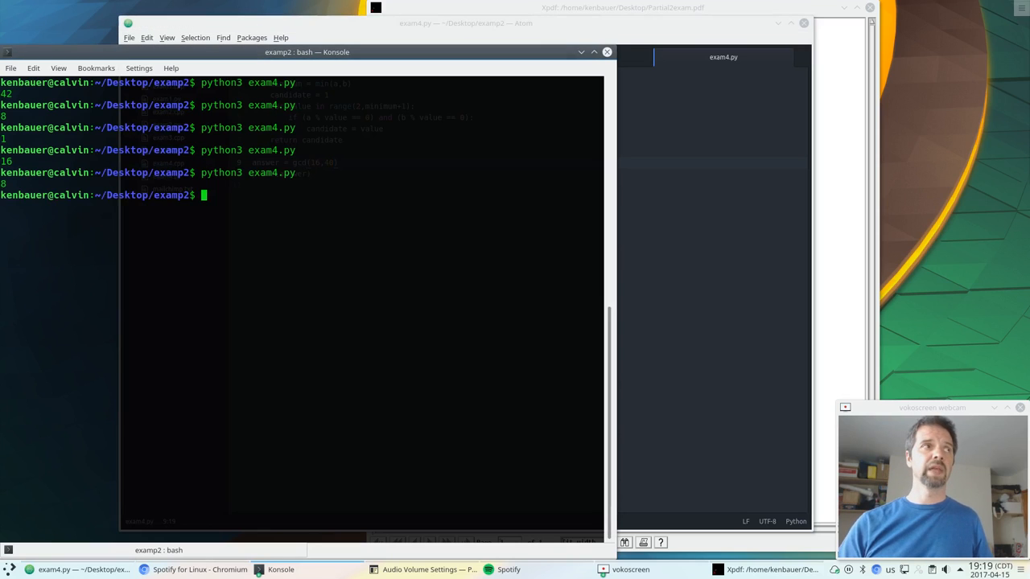
pyautogui.click(466, 23)
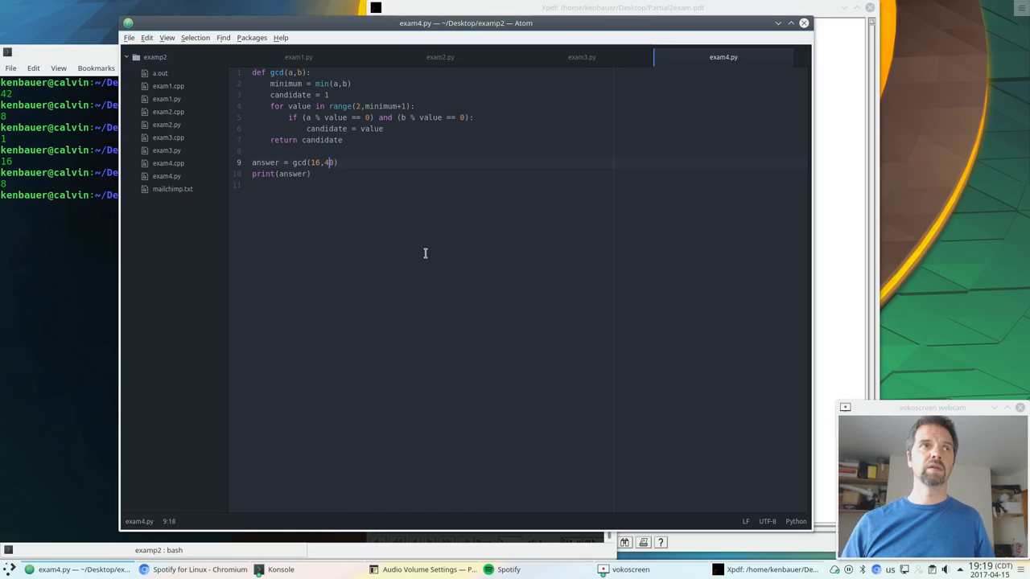
pyautogui.write('4')
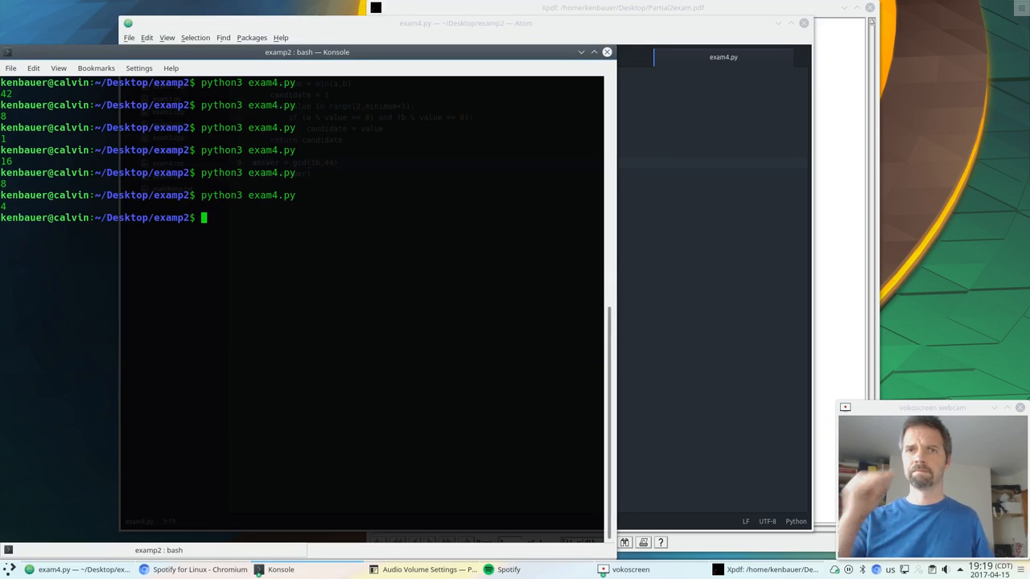
pyautogui.click(465, 22)
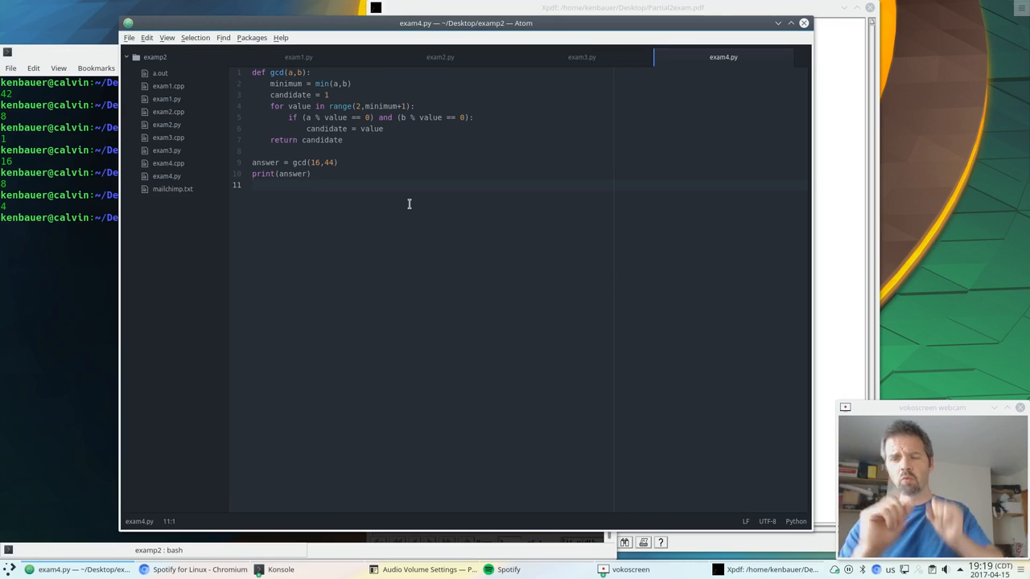
pyautogui.click(252, 129)
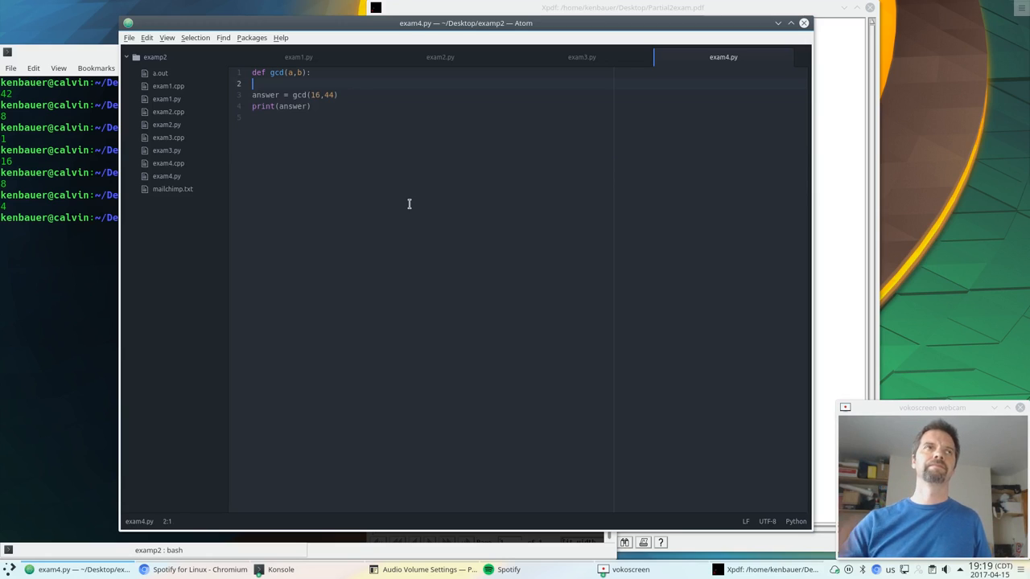
# - Swap the loop for return 42, rerun it, and add a '# main program below' comment
pyautogui.write('RETURN')
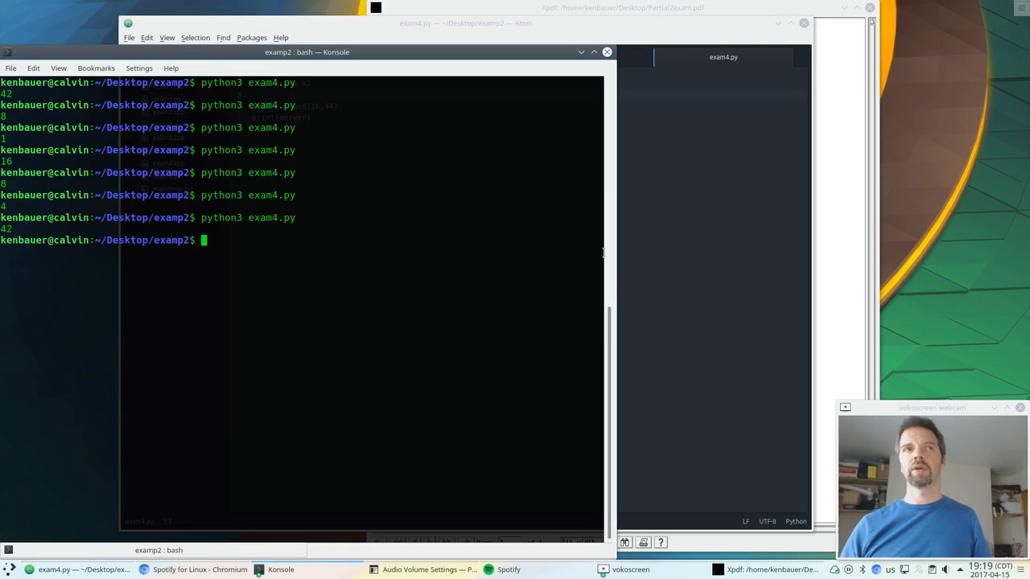
pyautogui.click(465, 22)
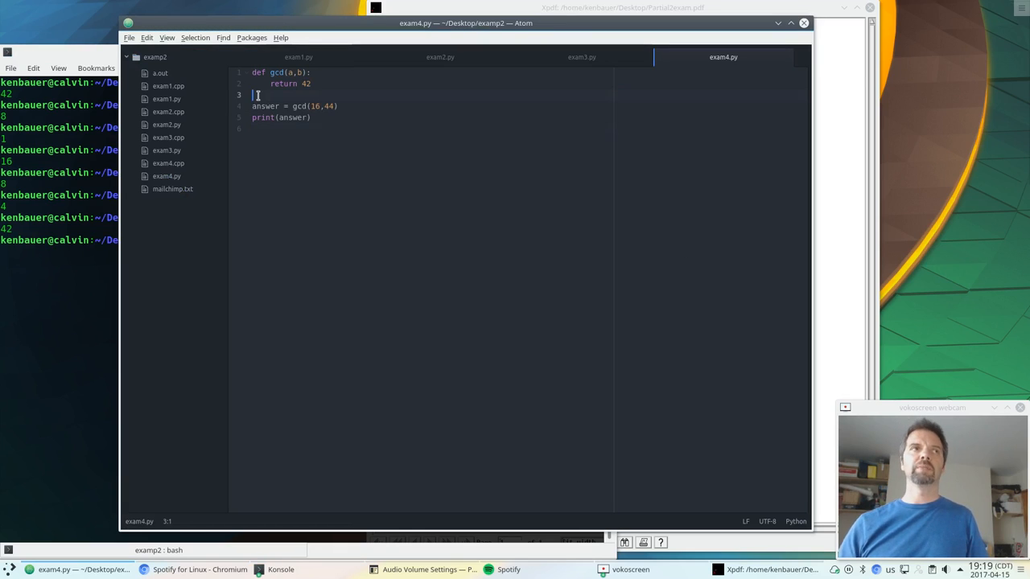
pyautogui.write('# main program')
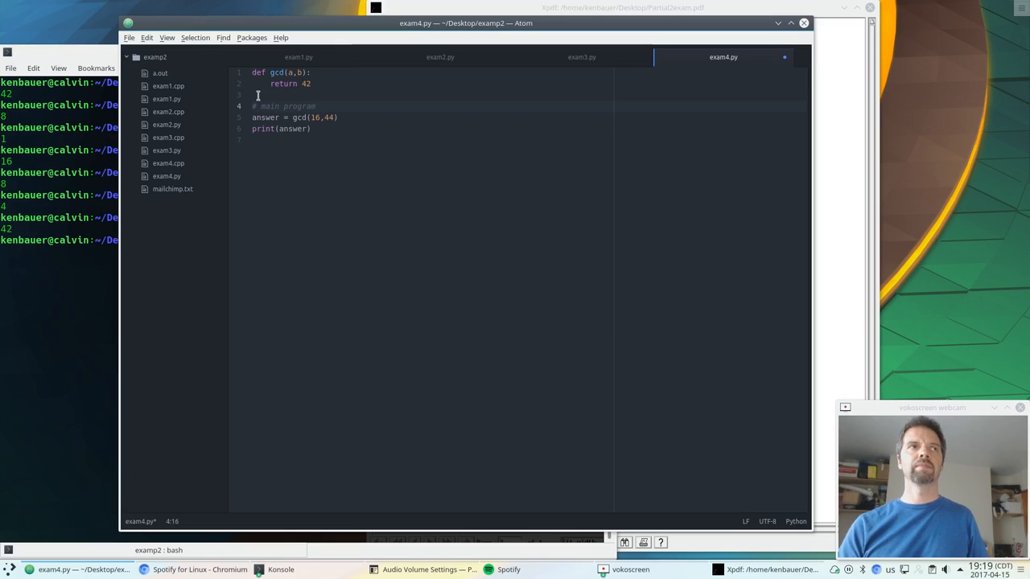
pyautogui.write('be')
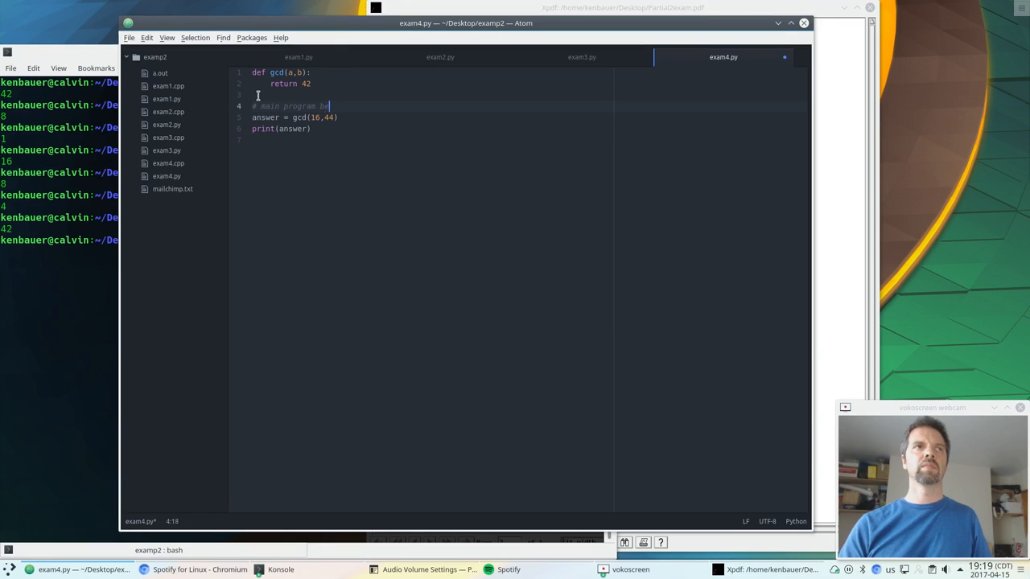
pyautogui.write('low')
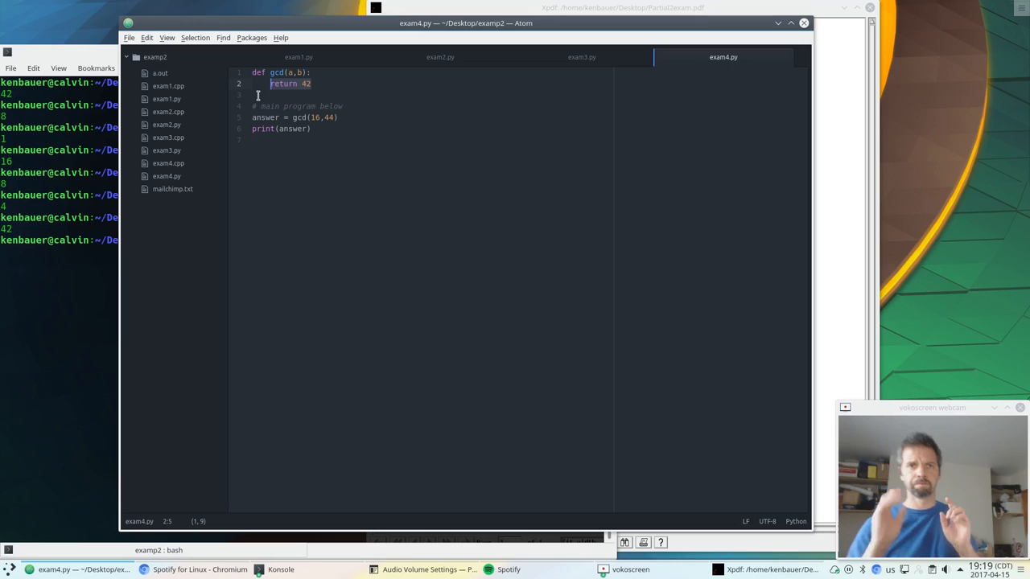
# - Add the base case: if a == b: return a
pyautogui.write('if')
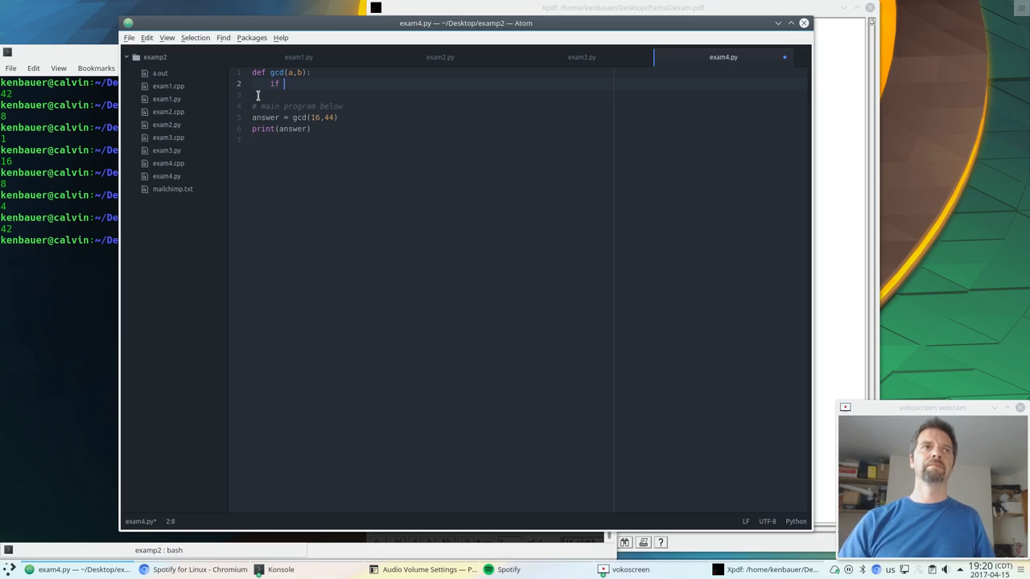
pyautogui.write('a == b:')
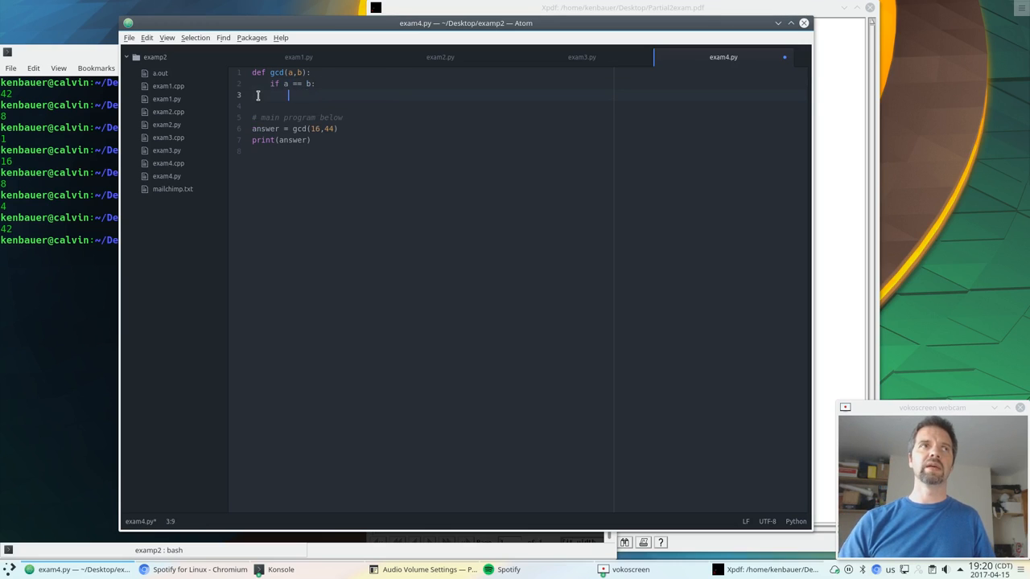
pyautogui.write('return a')
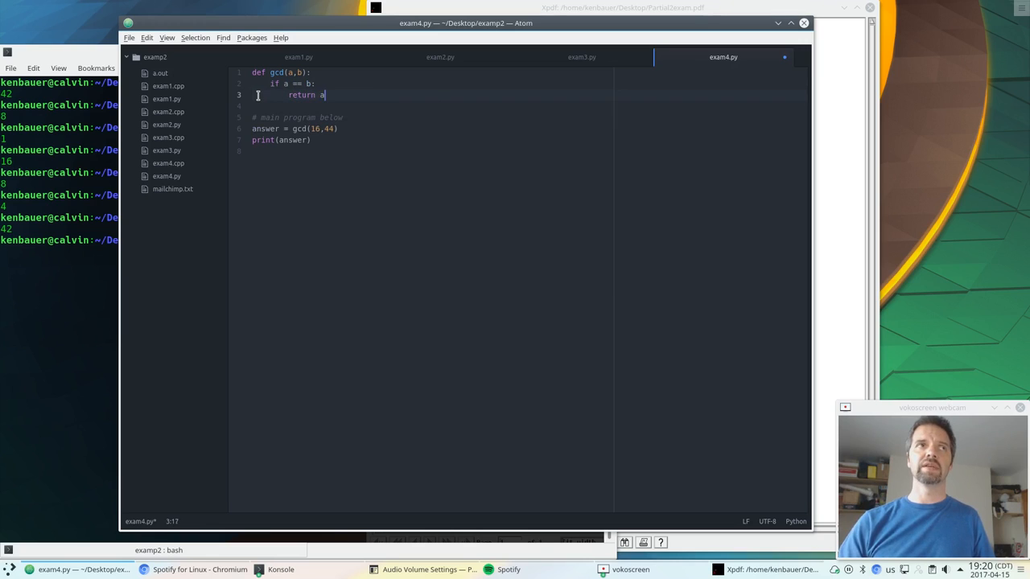
pyautogui.write("self.assert_(, 'message')")
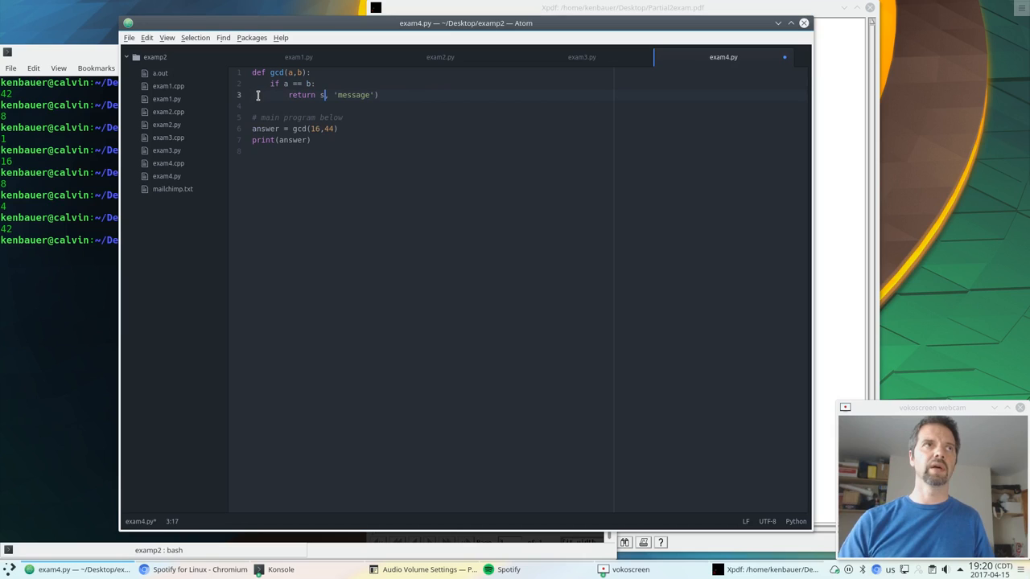
pyautogui.write('a')
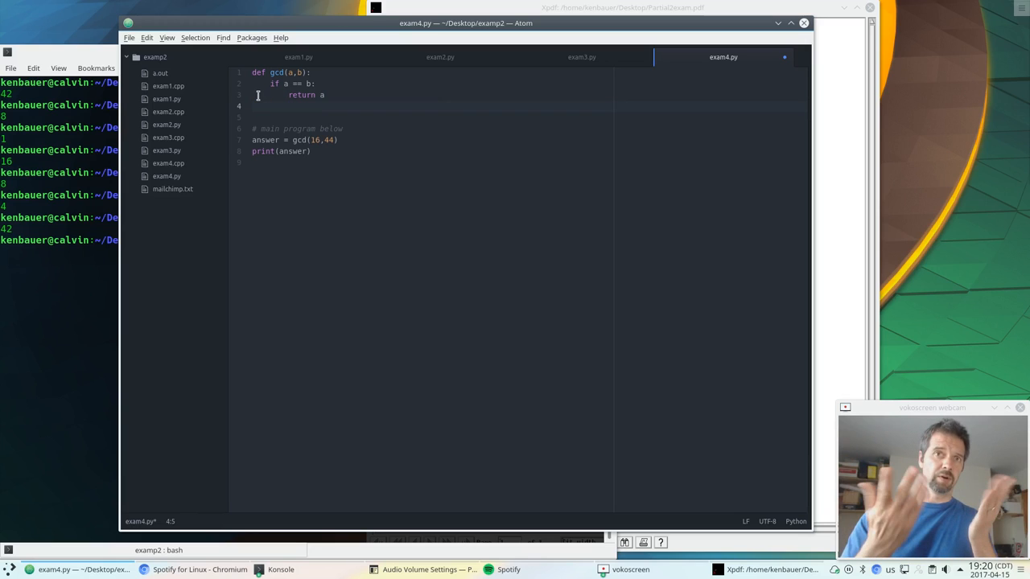
# - Add recursive branches: elif a > b return gcd(a-b,b), else return gcd(a,b-a)
pyautogui.write('else:')
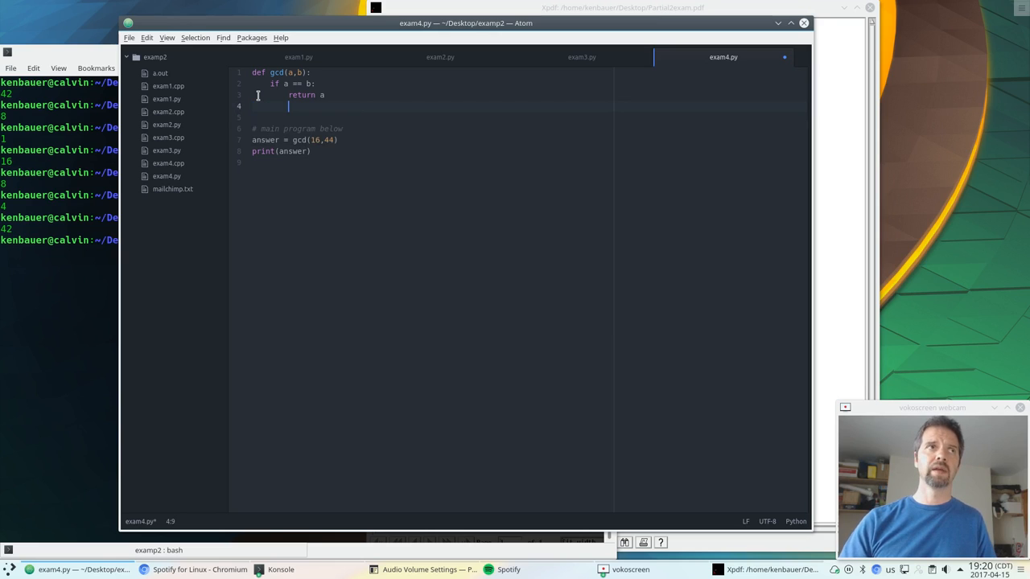
pyautogui.write('elif a > b:')
pyautogui.write('return g')
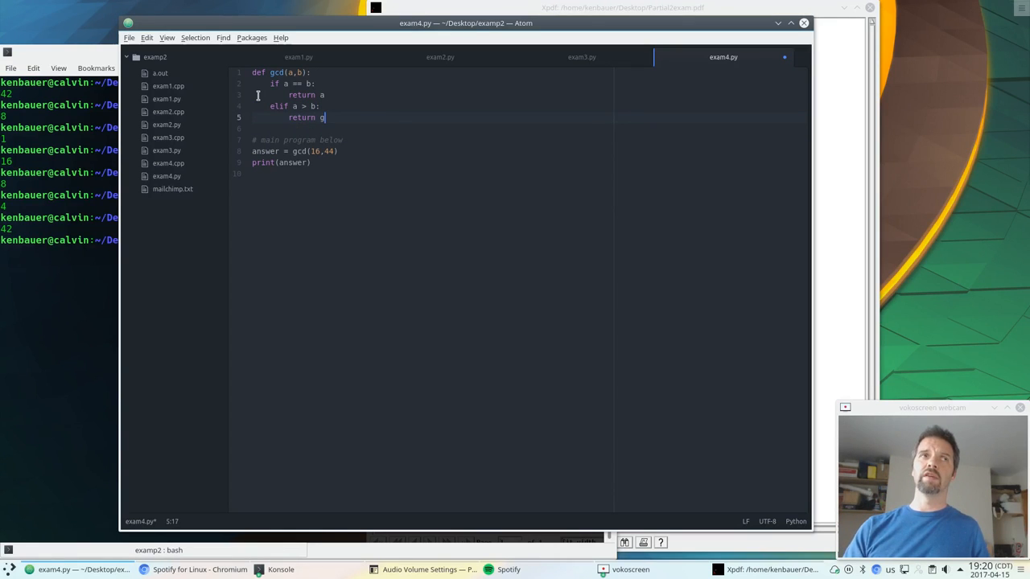
pyautogui.write('cd(a')
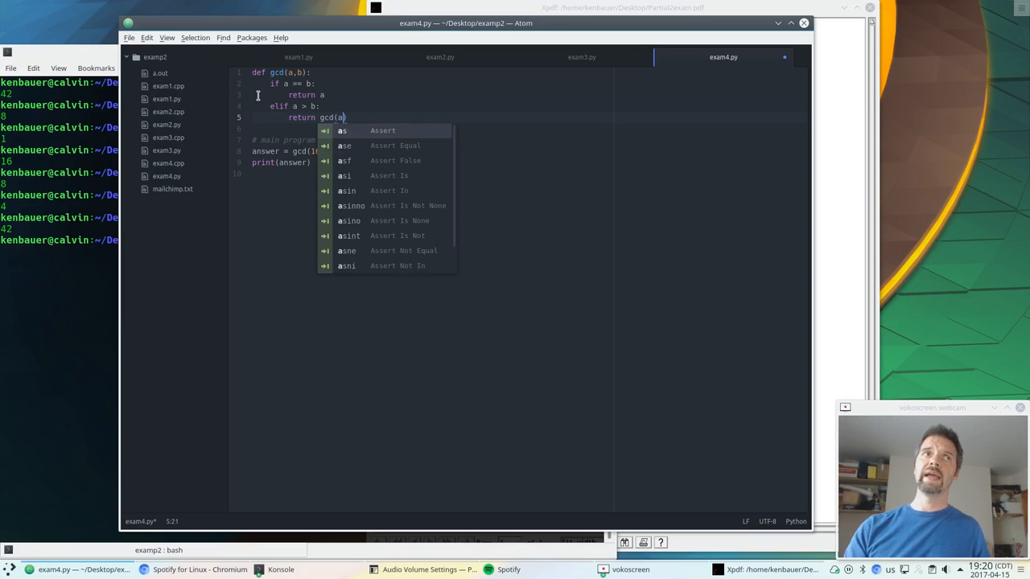
pyautogui.write('-b,b)')
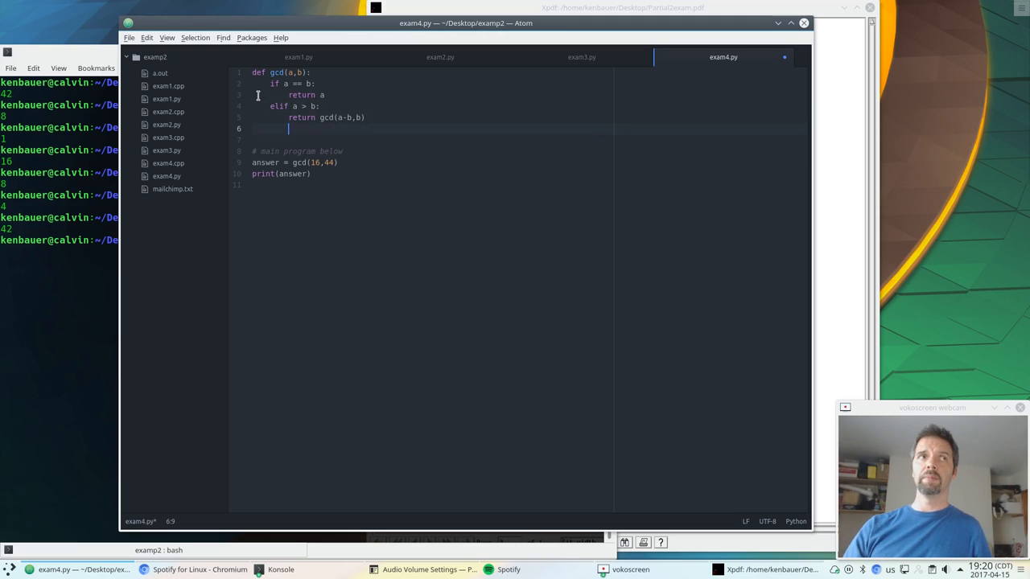
pyautogui.write('else:')
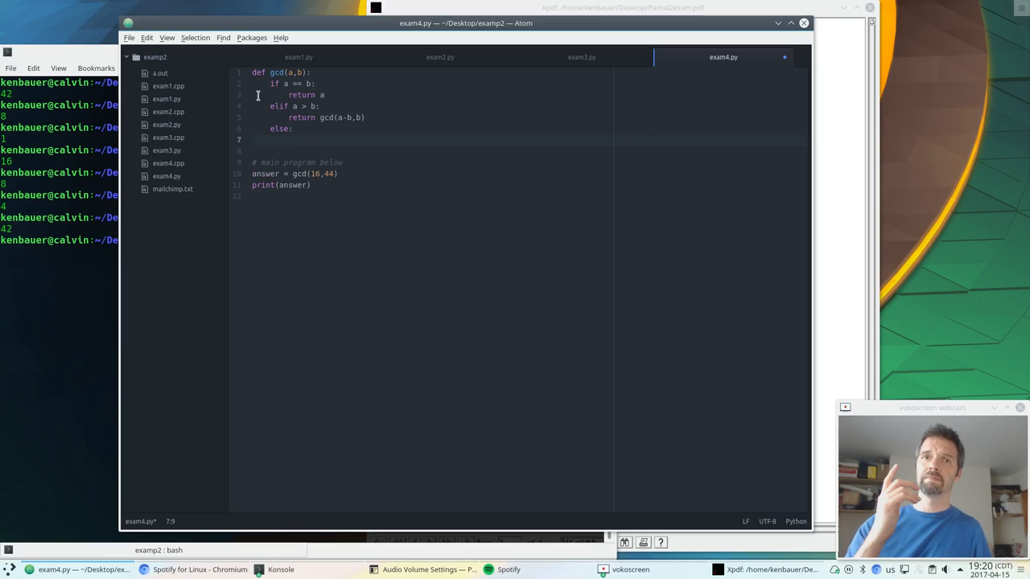
pyautogui.write('return gcd(a,b')
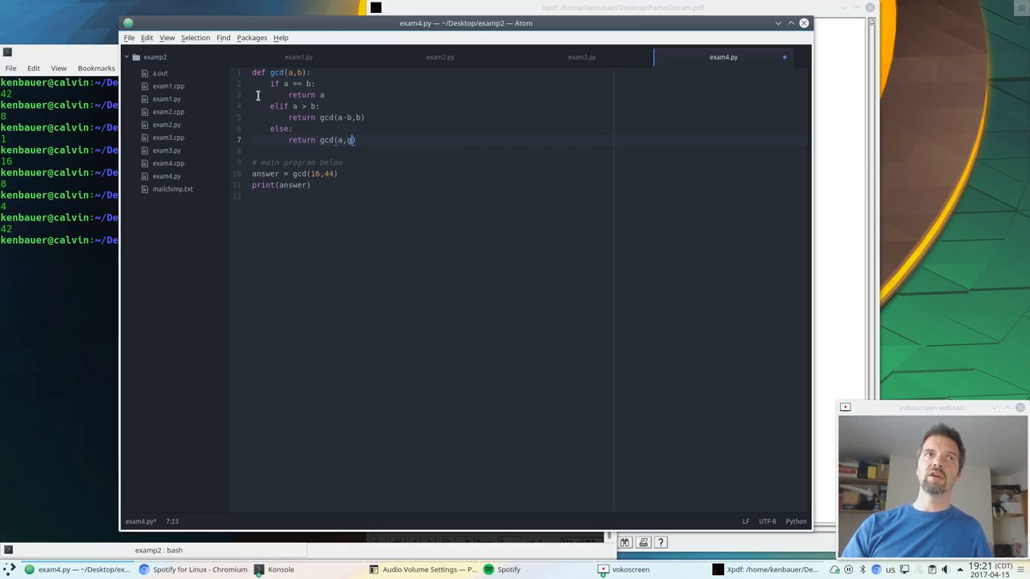
pyautogui.write('b-a)')
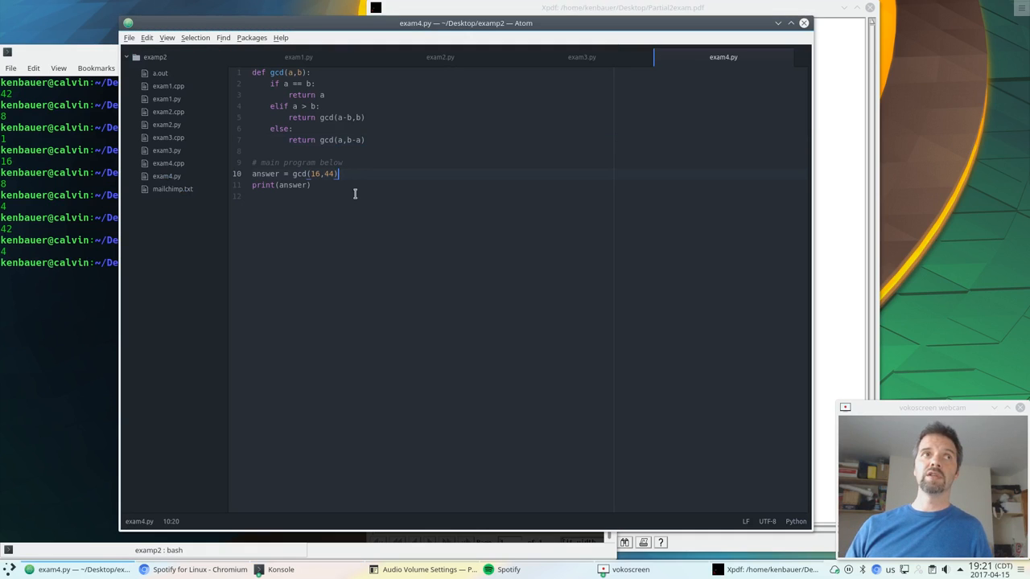
# - Change the test call's second argument from 44 to 40 and rerun the recursive gcd
pyautogui.press('BackSpace')
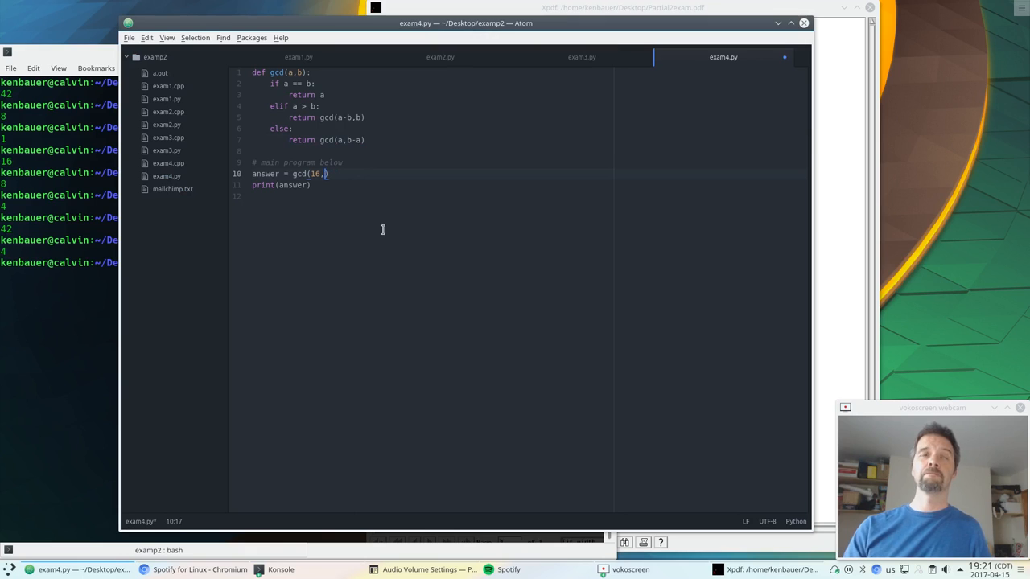
pyautogui.write('40)')
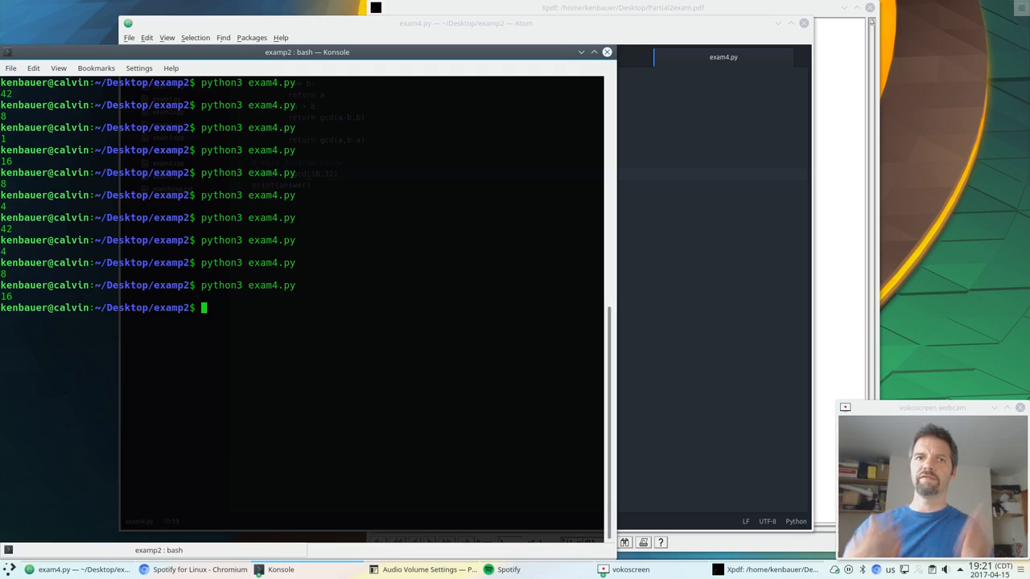
pyautogui.moveTo(409, 361)
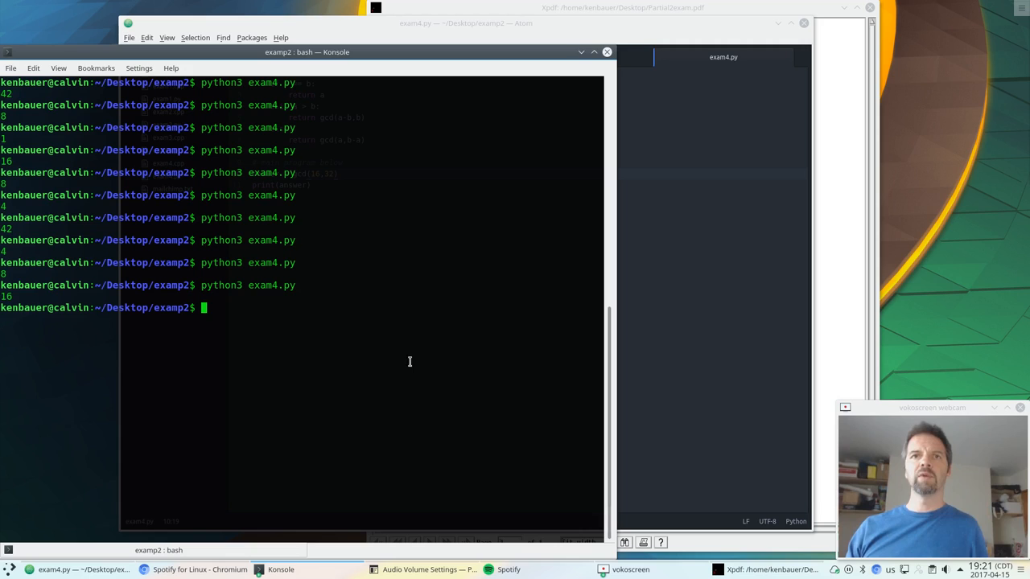